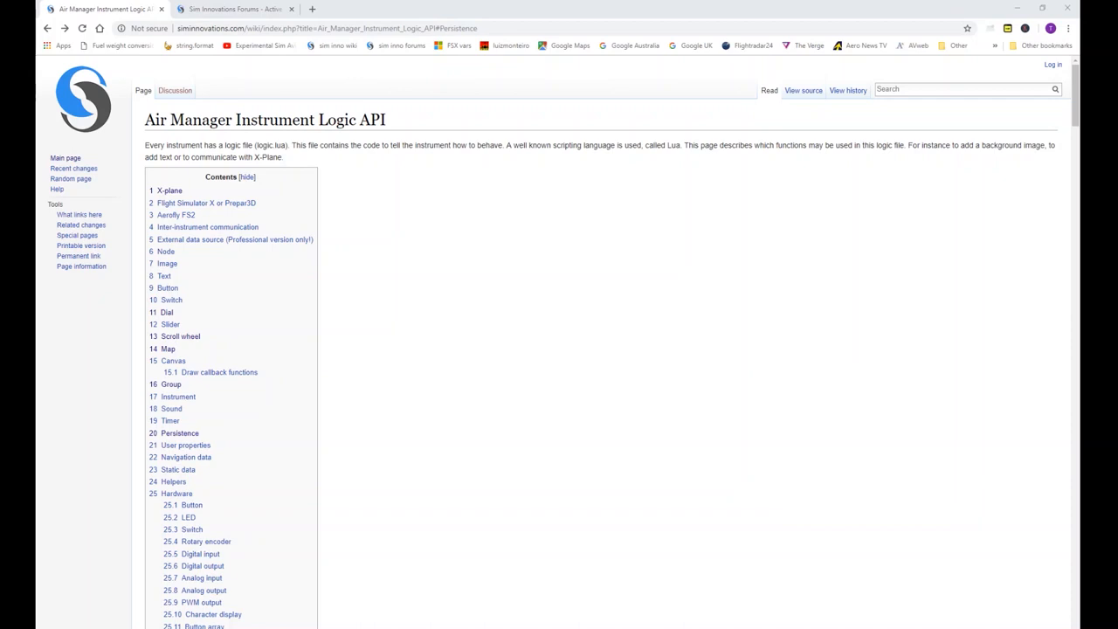
Jump to the Character display hardware functions table via the contents box
scroll(down, 3)
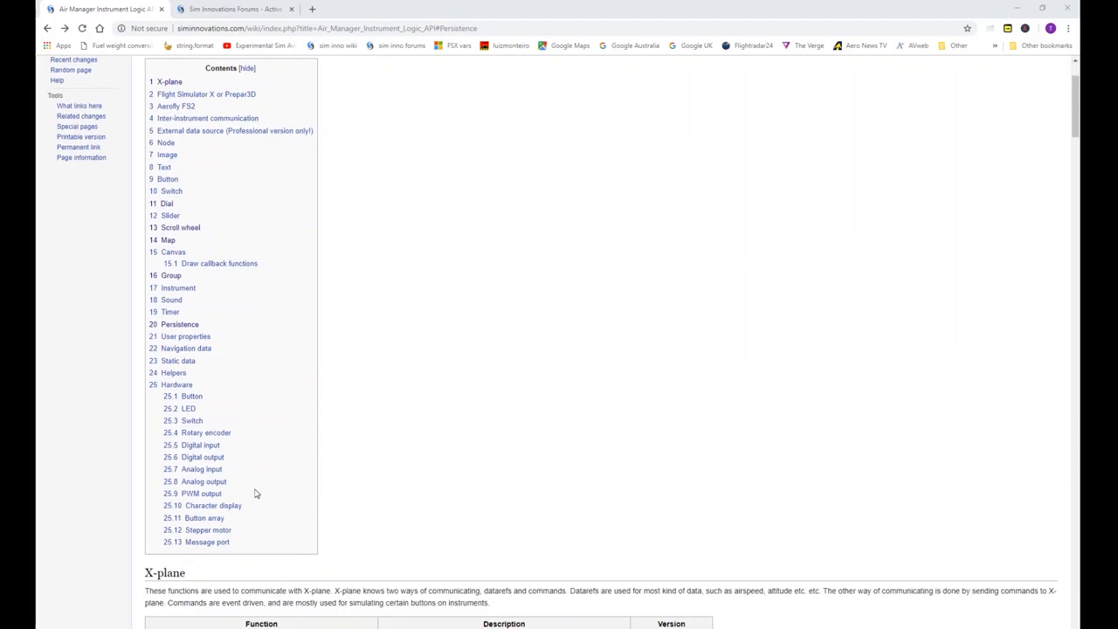
mouse_move(213, 505)
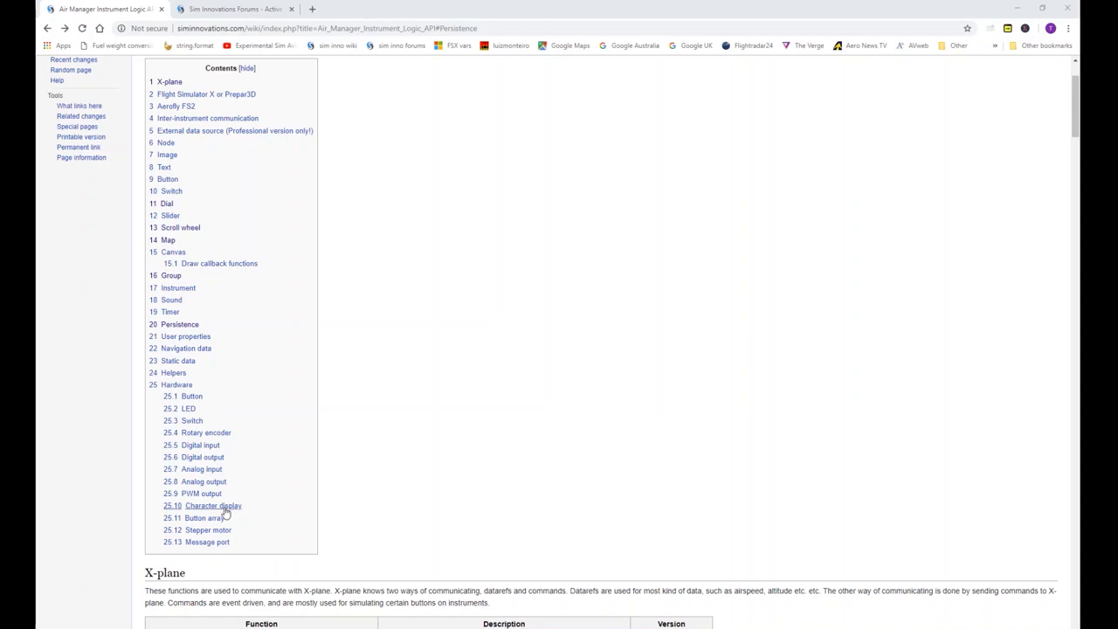
click(213, 505)
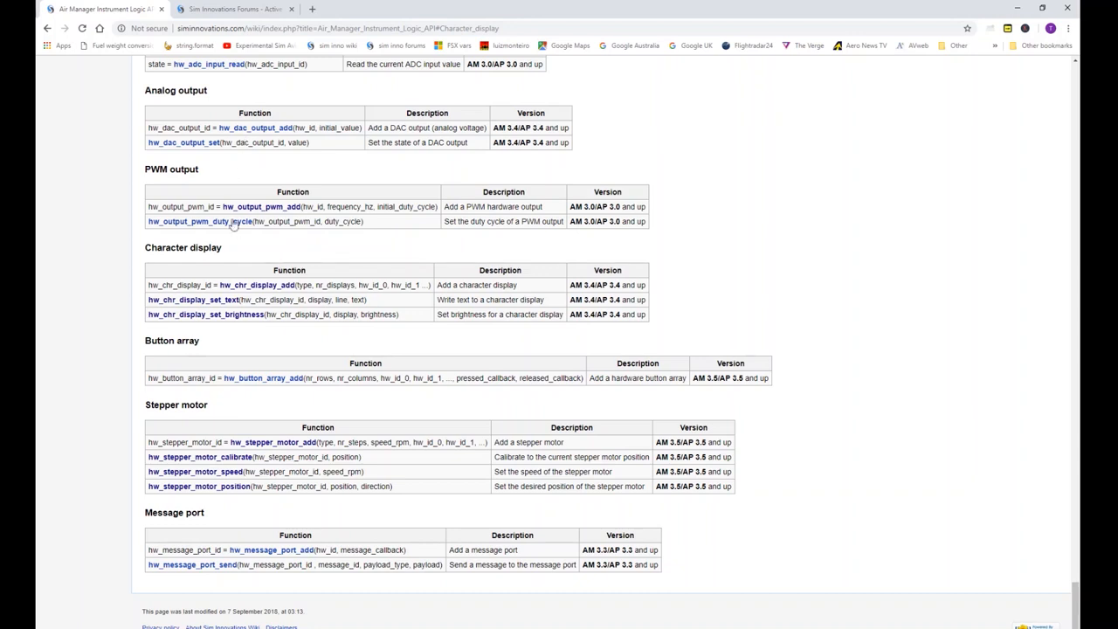
mouse_move(266, 281)
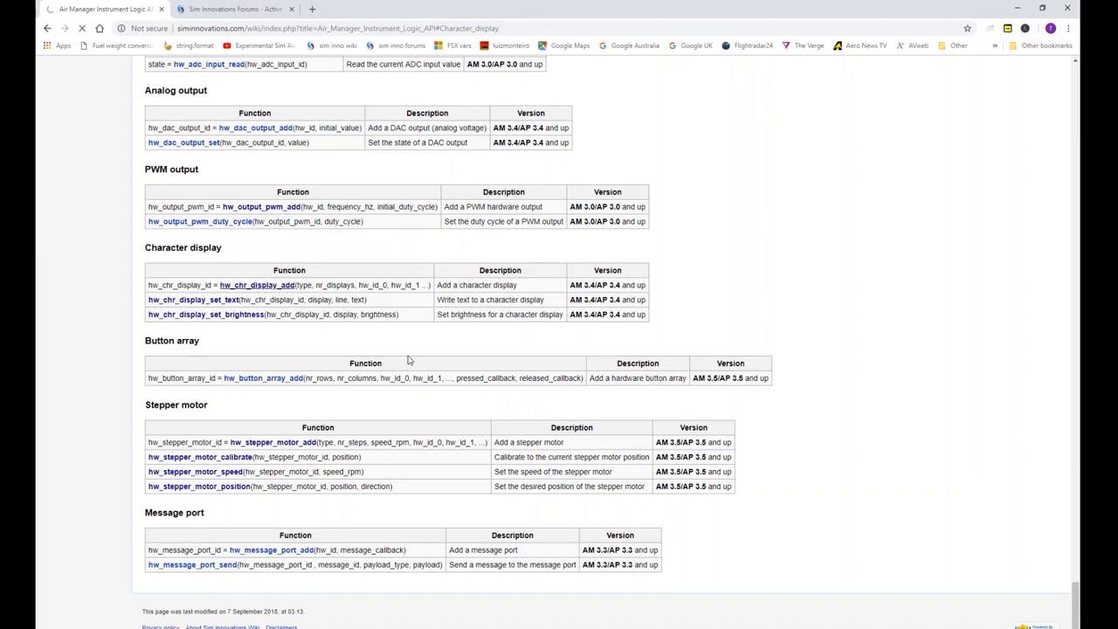
Review the hw_chr_display_add page's MAX7219 arguments table and example code
click(255, 284)
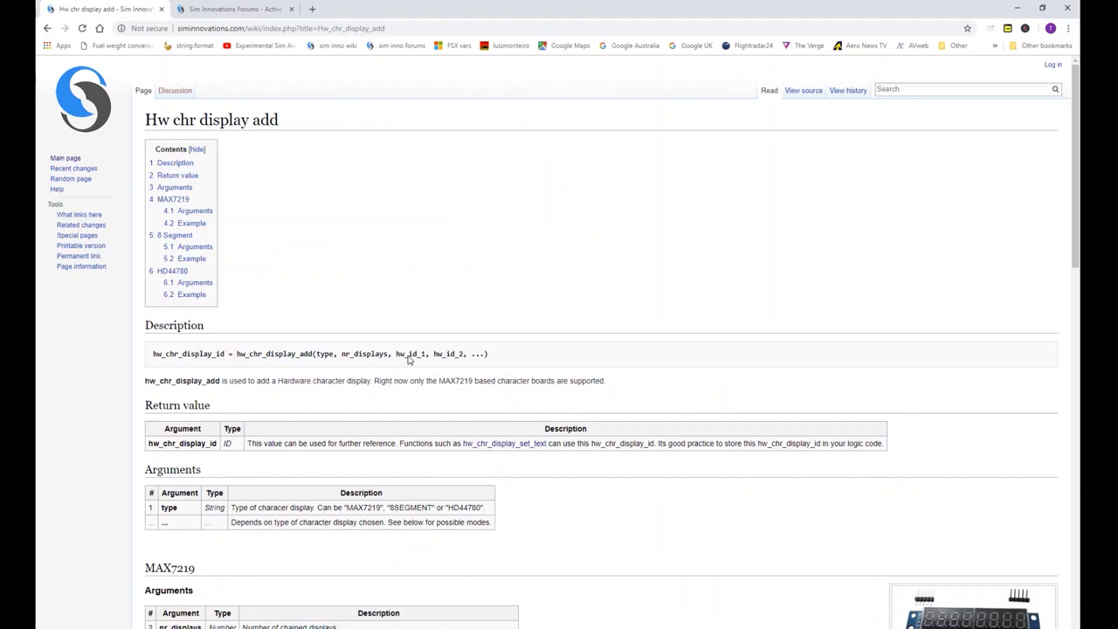
scroll(down, 3)
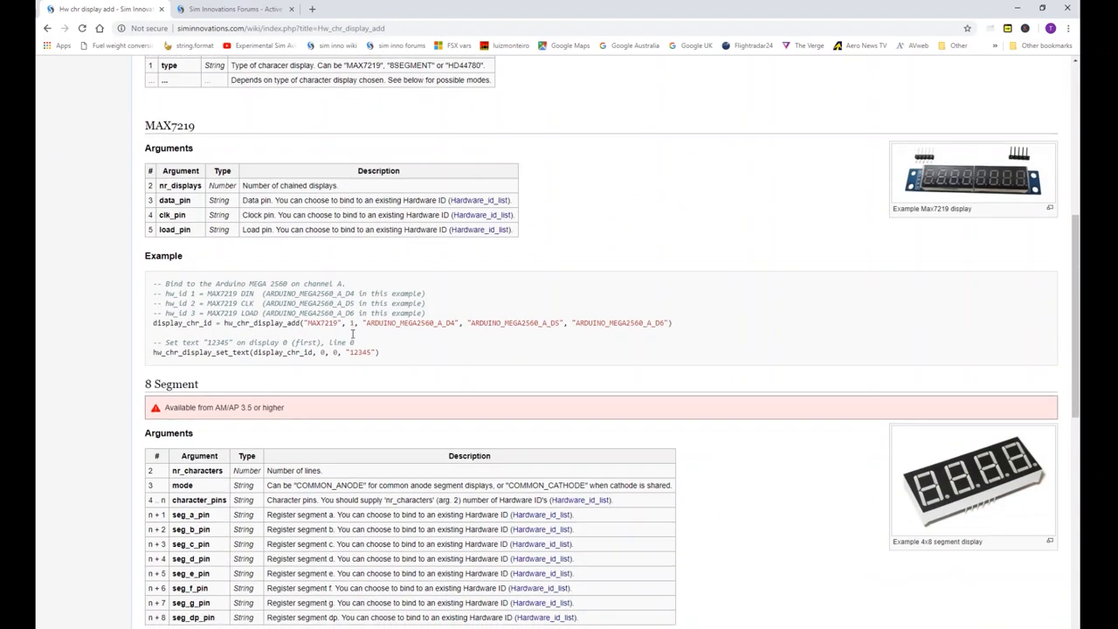
scroll(down, 3)
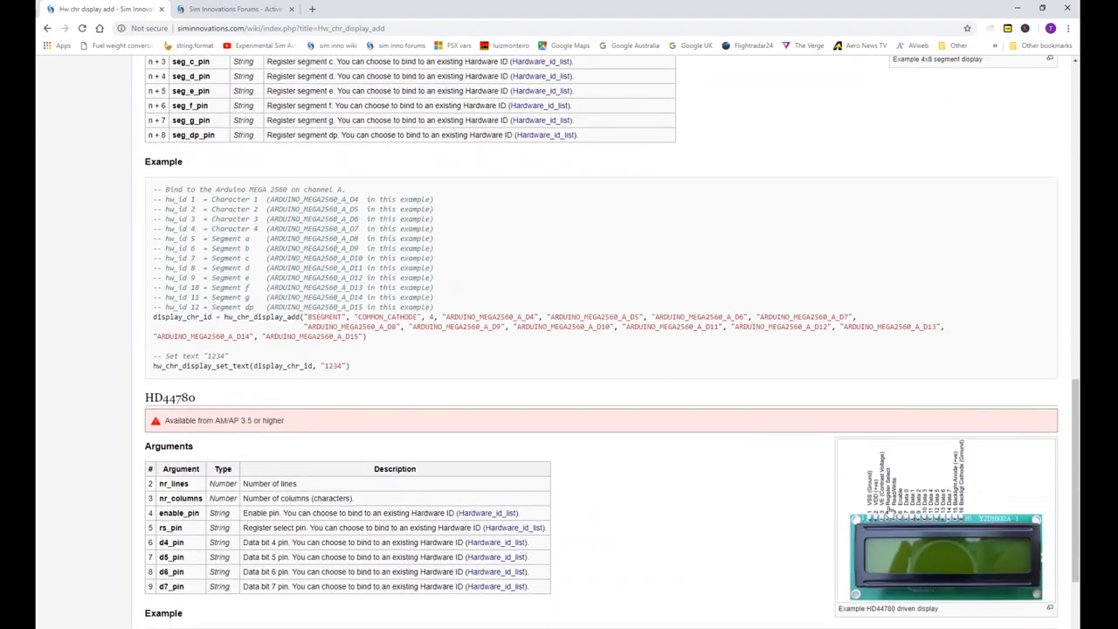
mouse_move(143, 409)
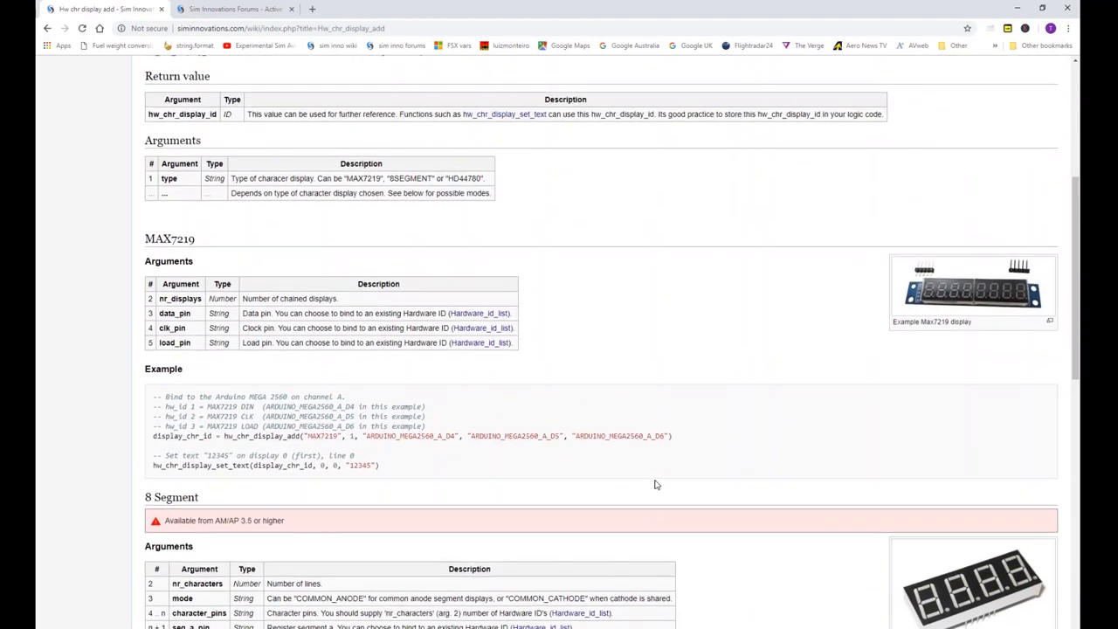
scroll(down, 3)
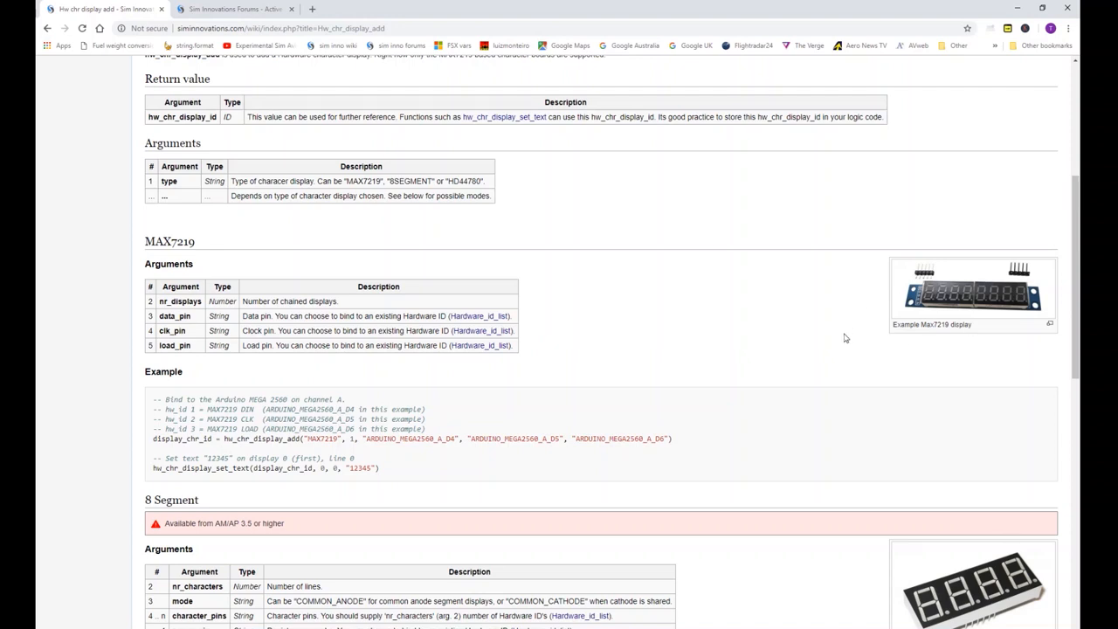
mouse_move(737, 328)
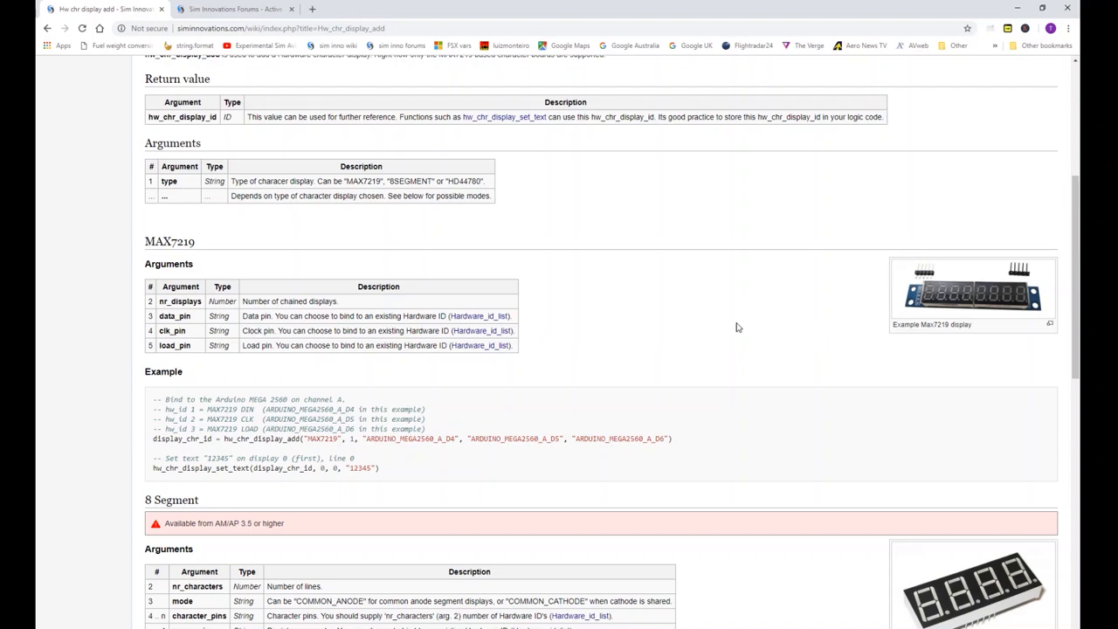
mouse_move(39, 112)
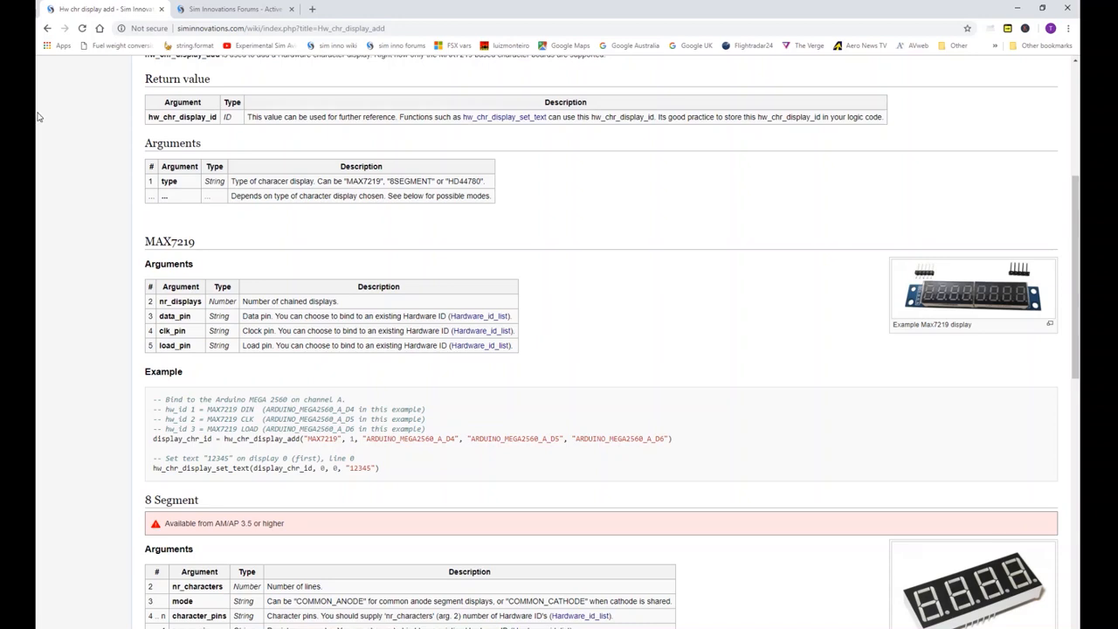
mouse_move(42, 117)
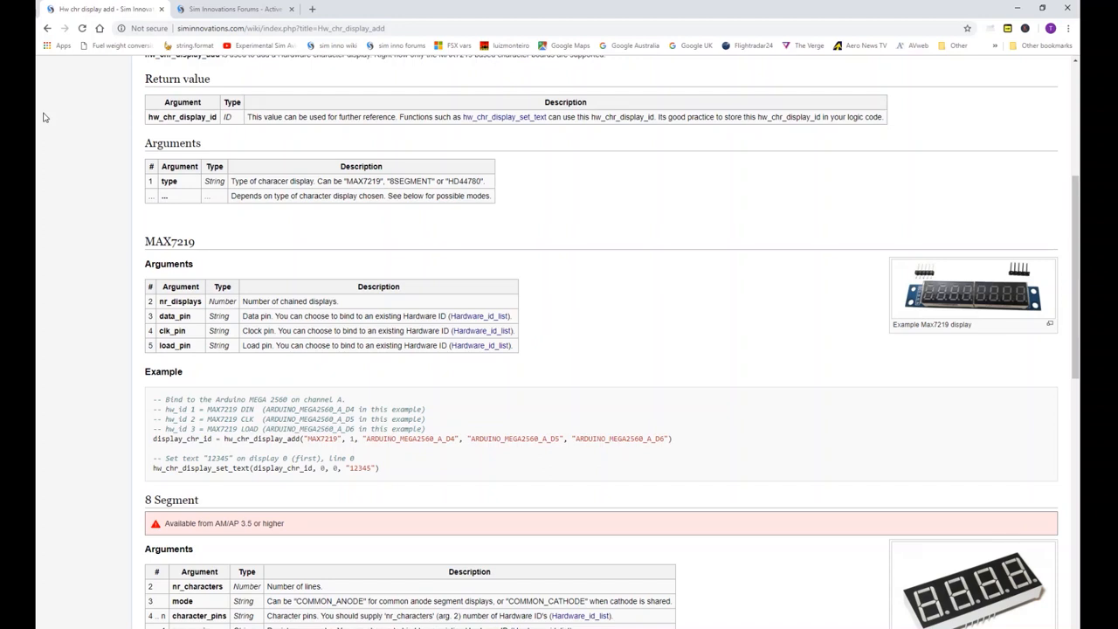
mouse_move(185, 127)
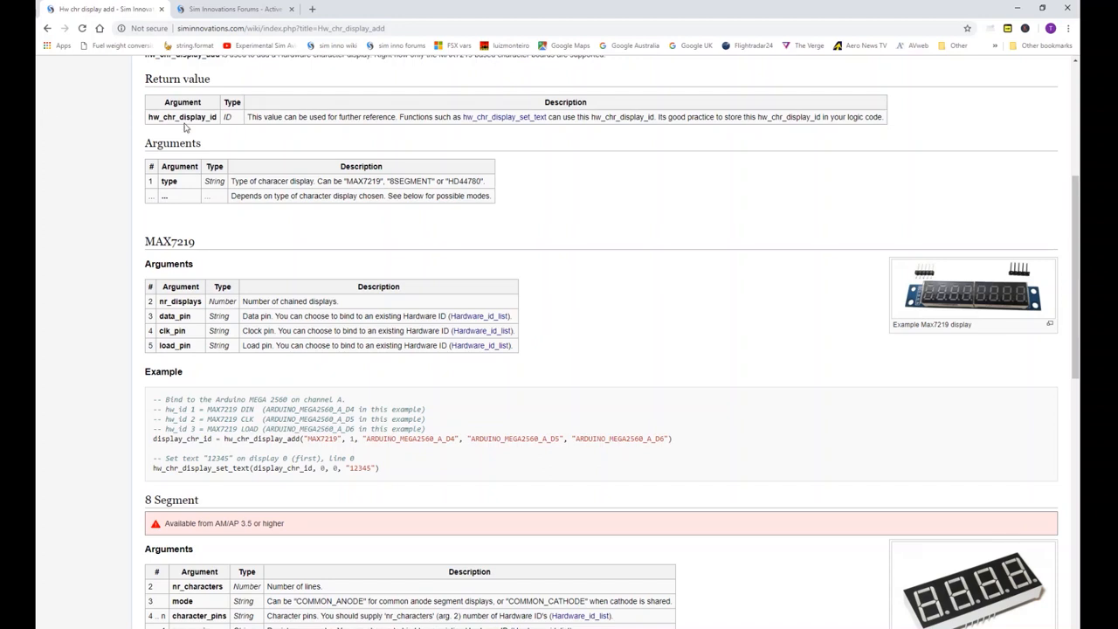
mouse_move(685, 308)
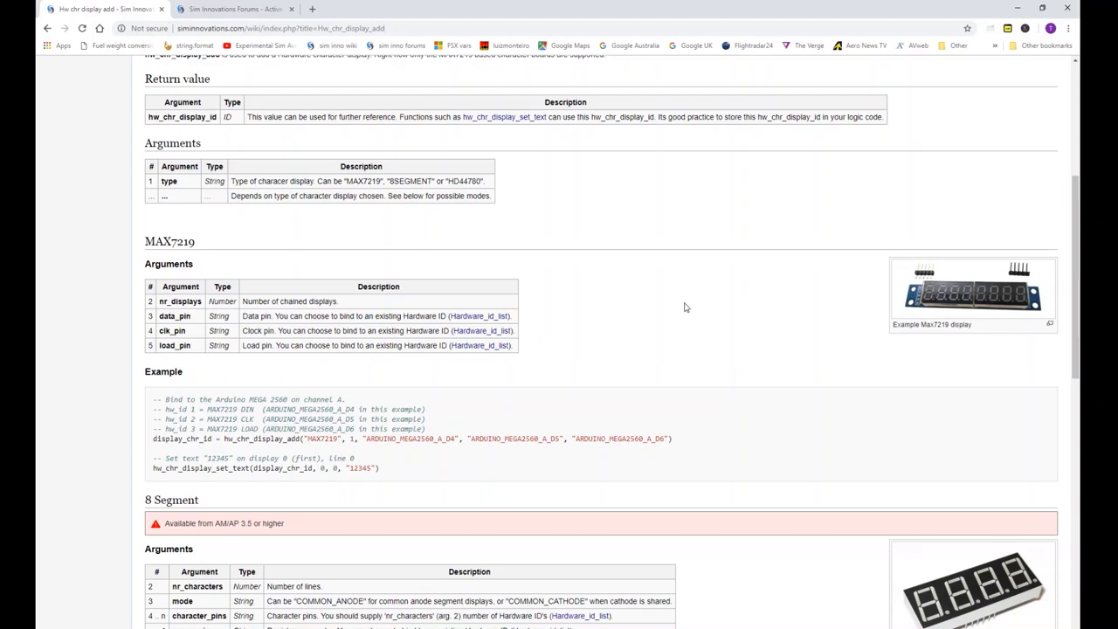
mouse_move(906, 323)
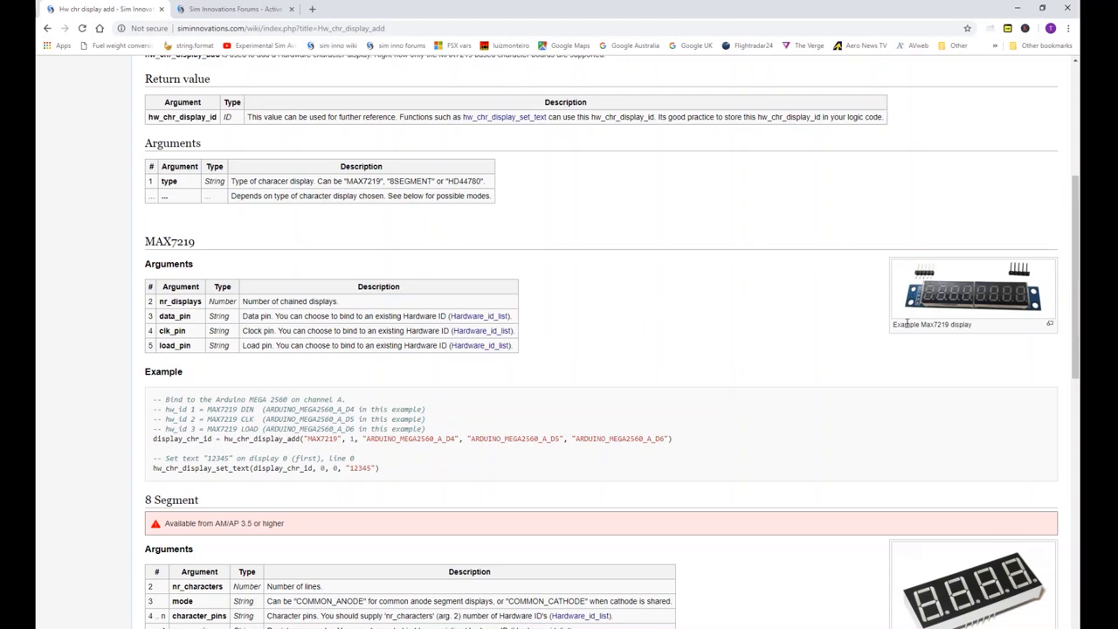
mouse_move(912, 311)
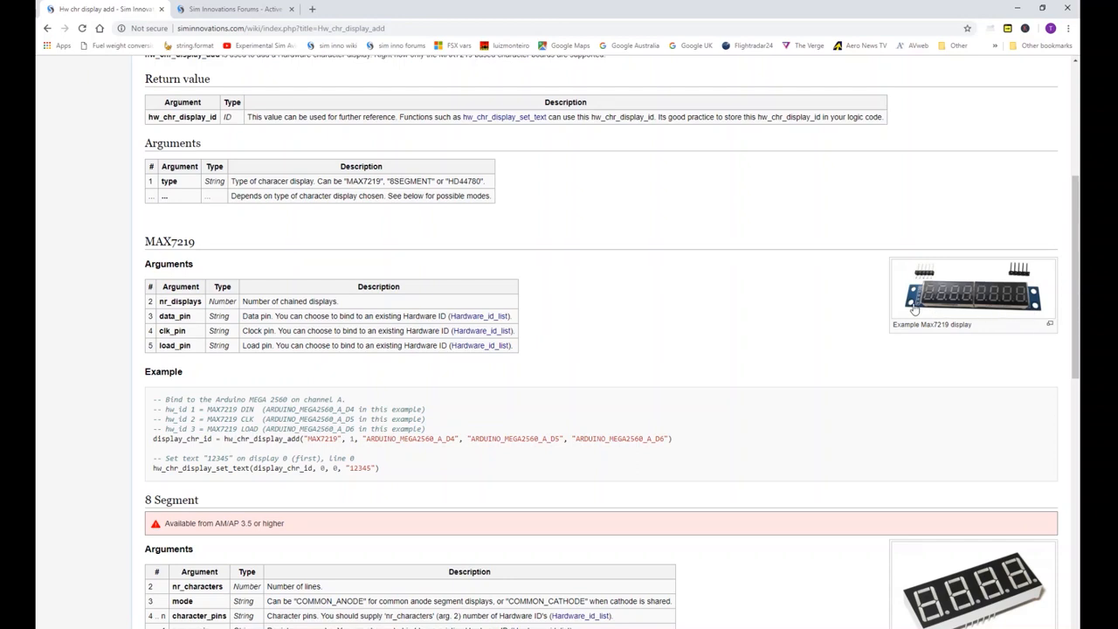
mouse_move(982, 315)
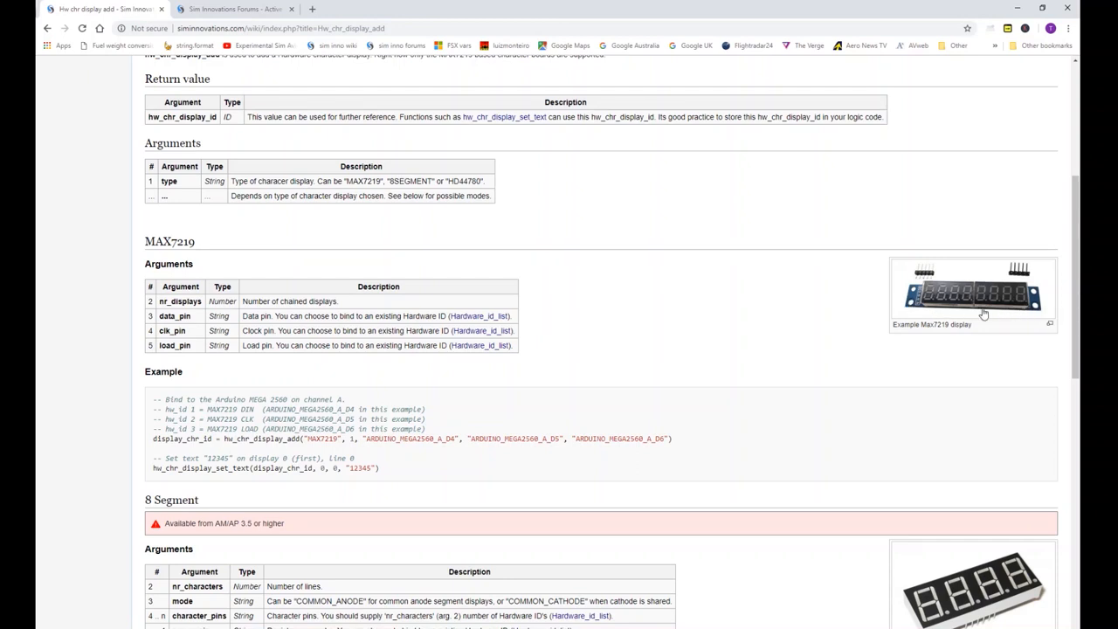
mouse_move(384, 252)
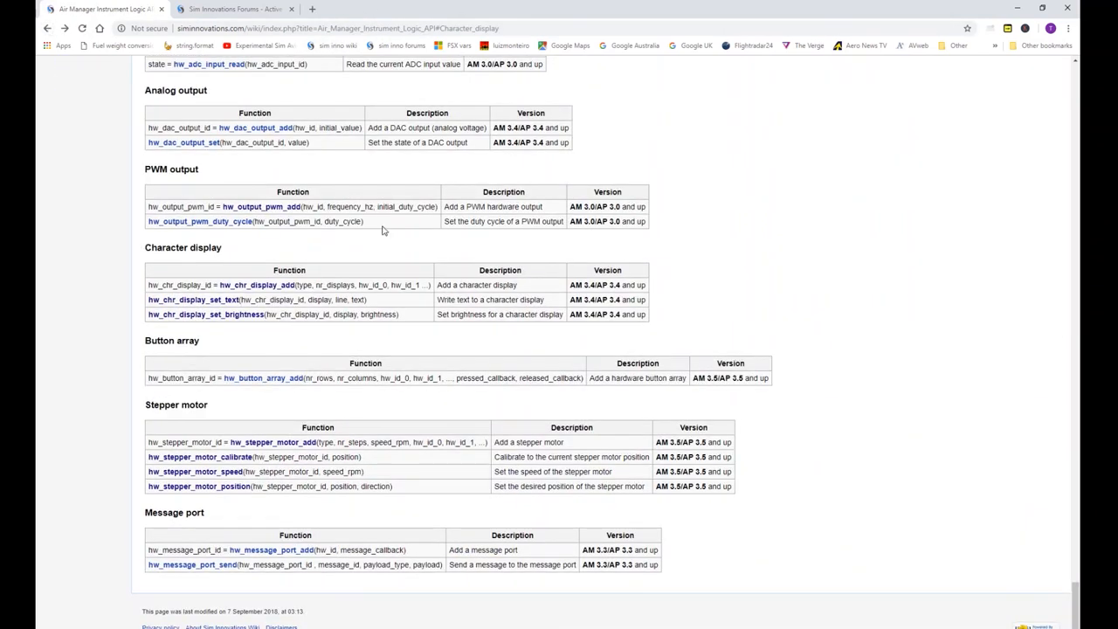
mouse_move(238, 307)
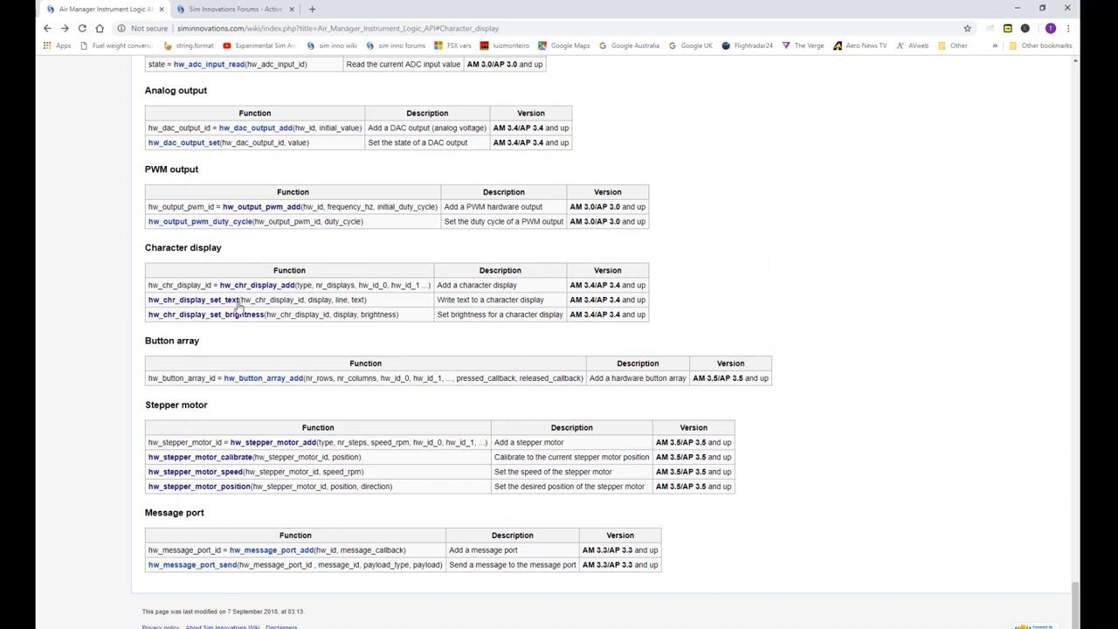
mouse_move(226, 322)
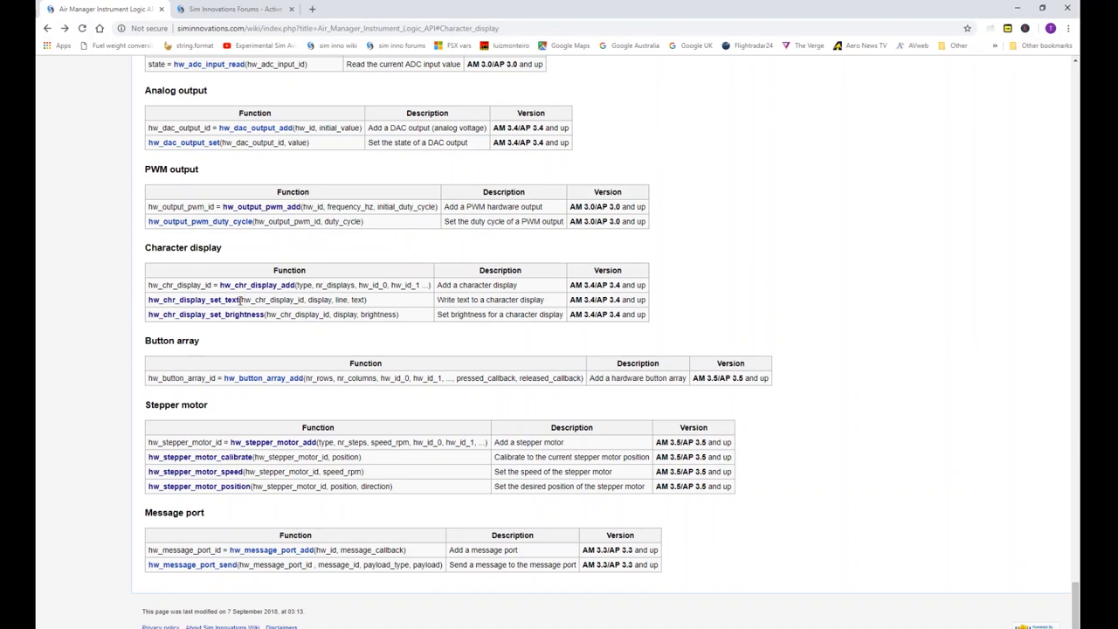
mouse_move(241, 300)
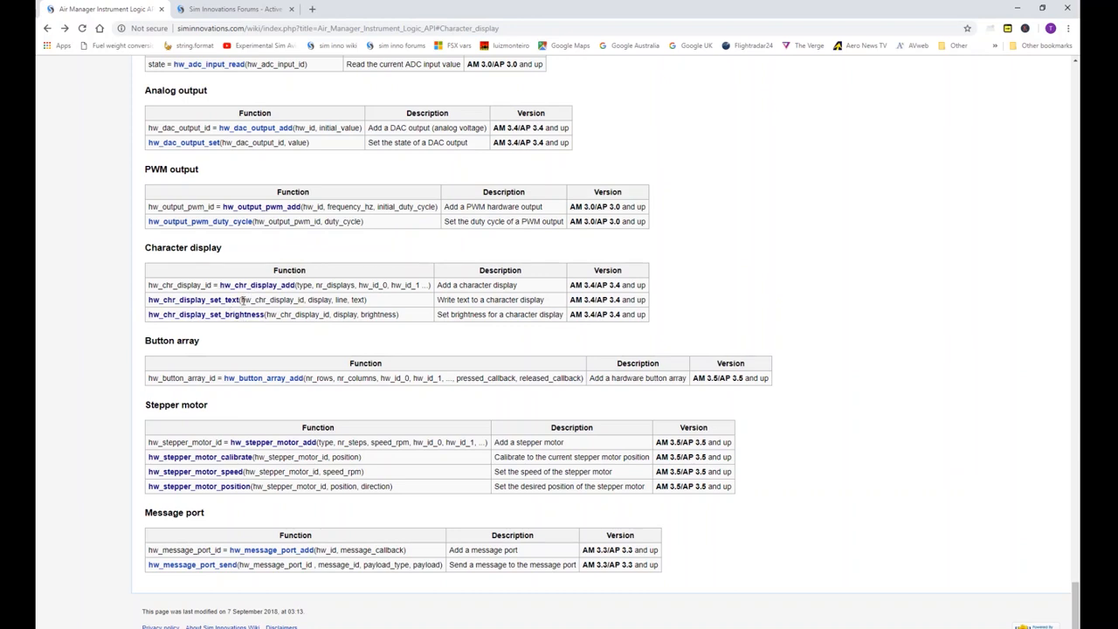
mouse_move(356, 311)
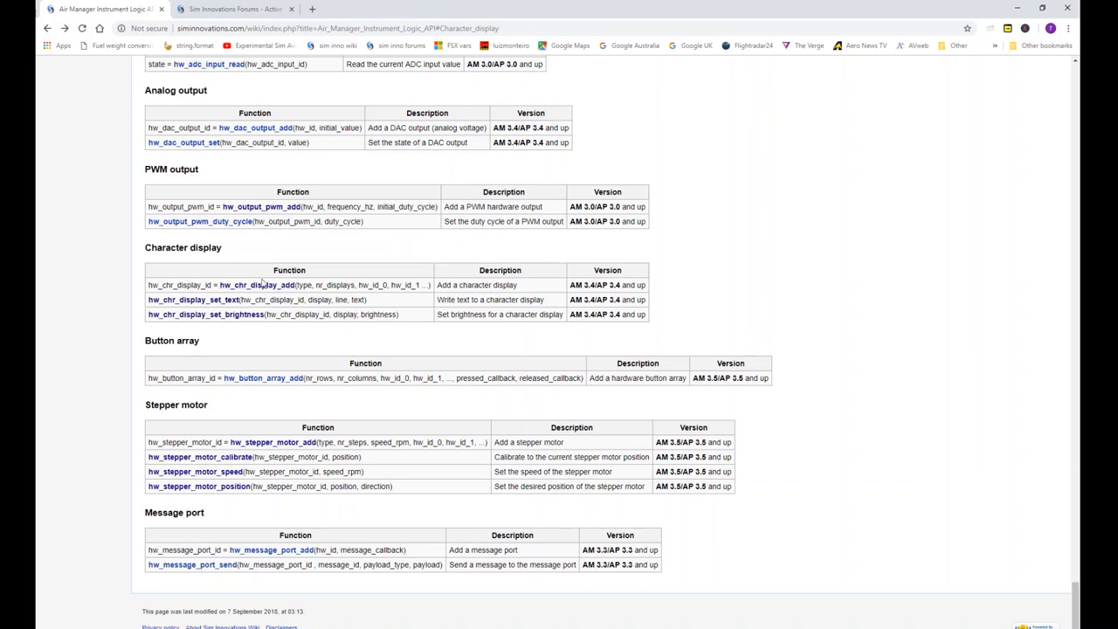
mouse_move(274, 326)
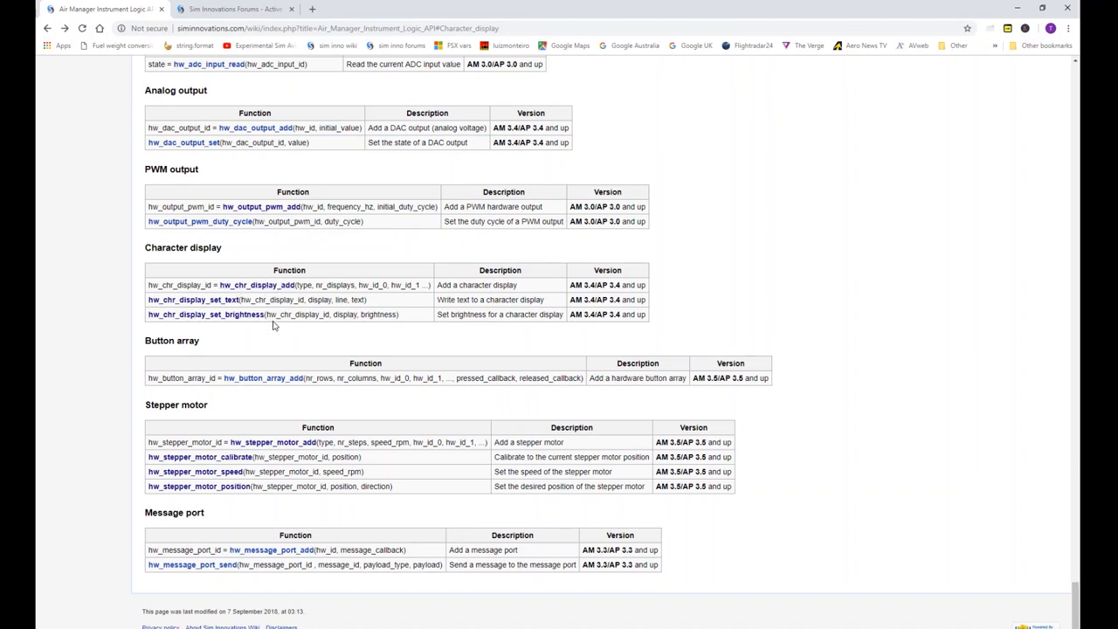
mouse_move(220, 295)
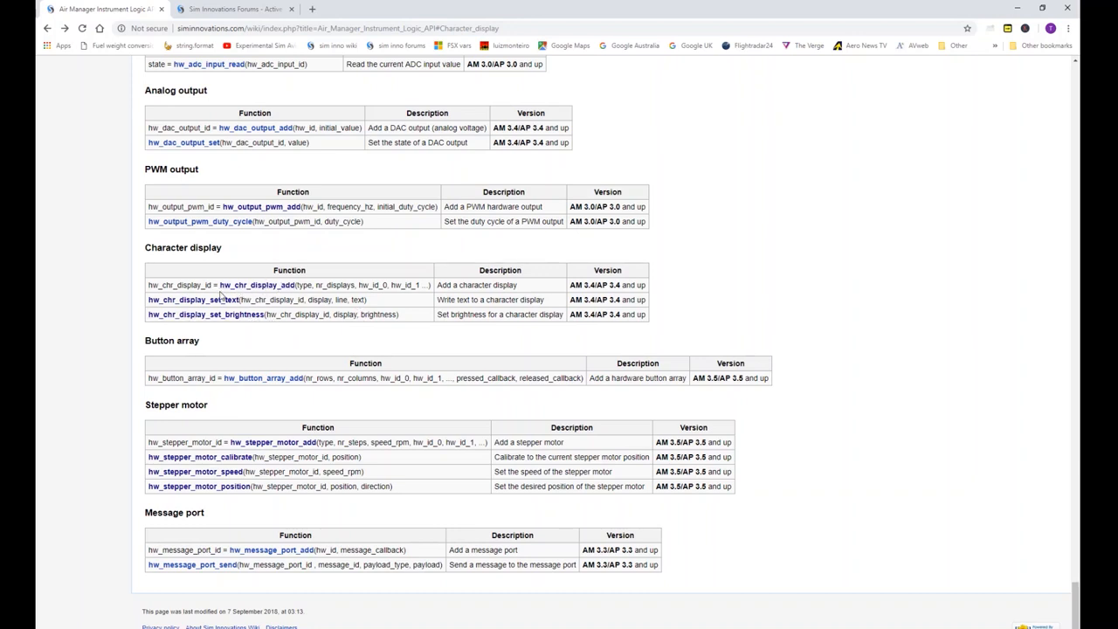
mouse_move(223, 300)
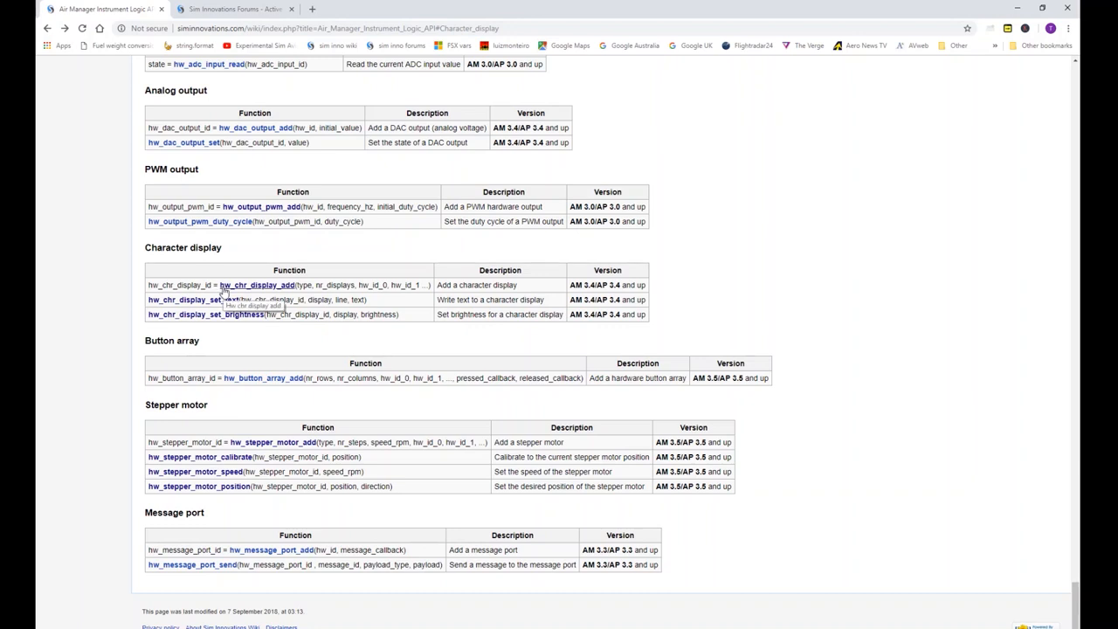
mouse_move(148, 288)
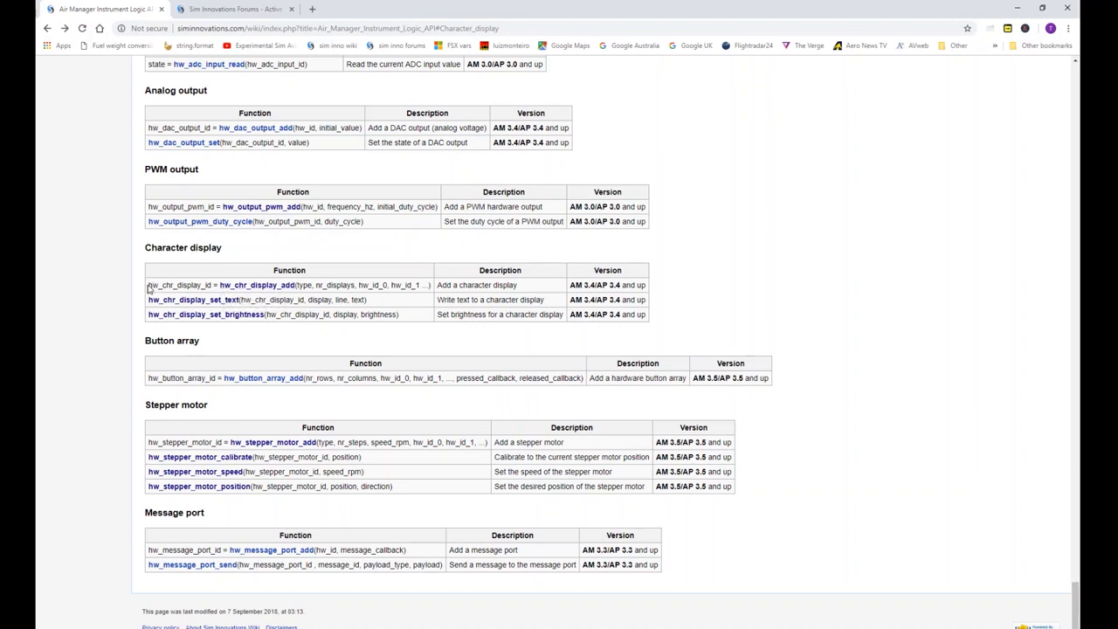
mouse_move(209, 285)
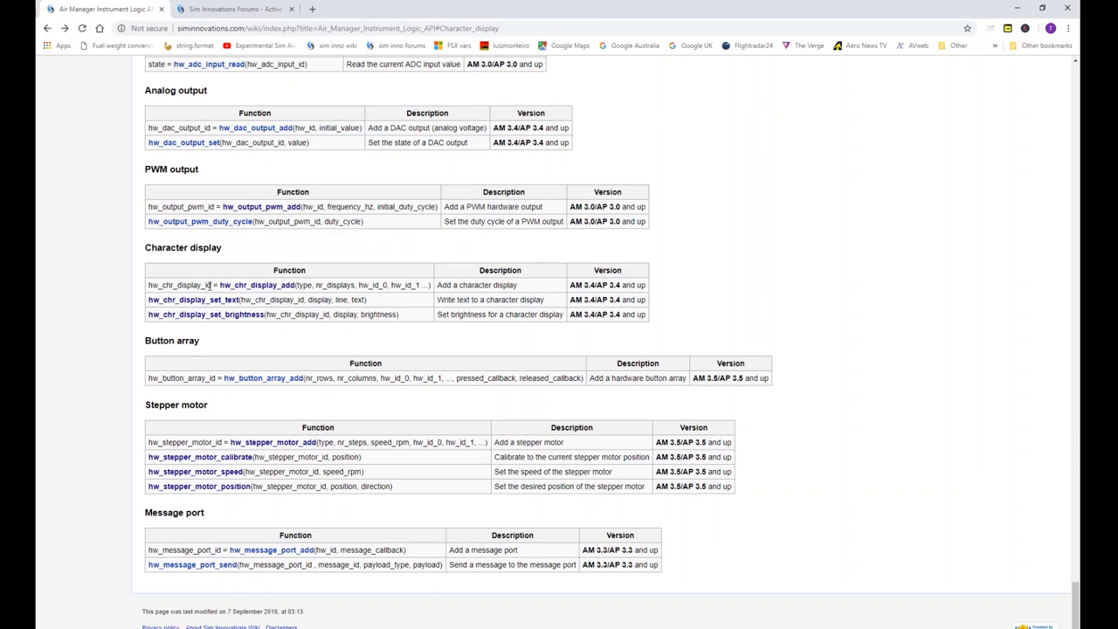
mouse_move(209, 287)
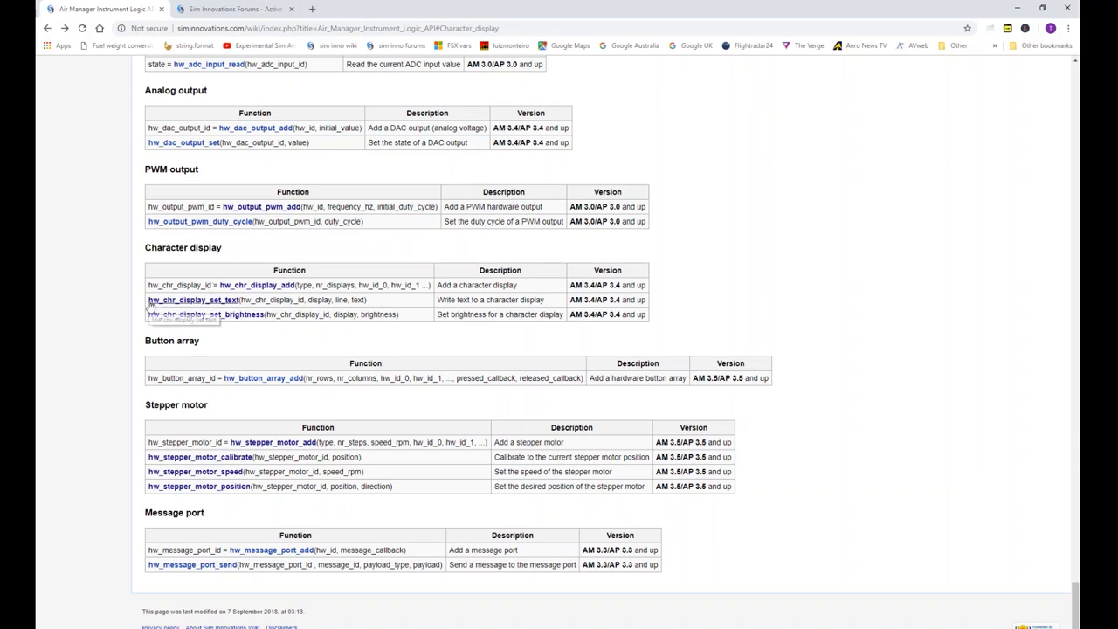
mouse_move(192, 300)
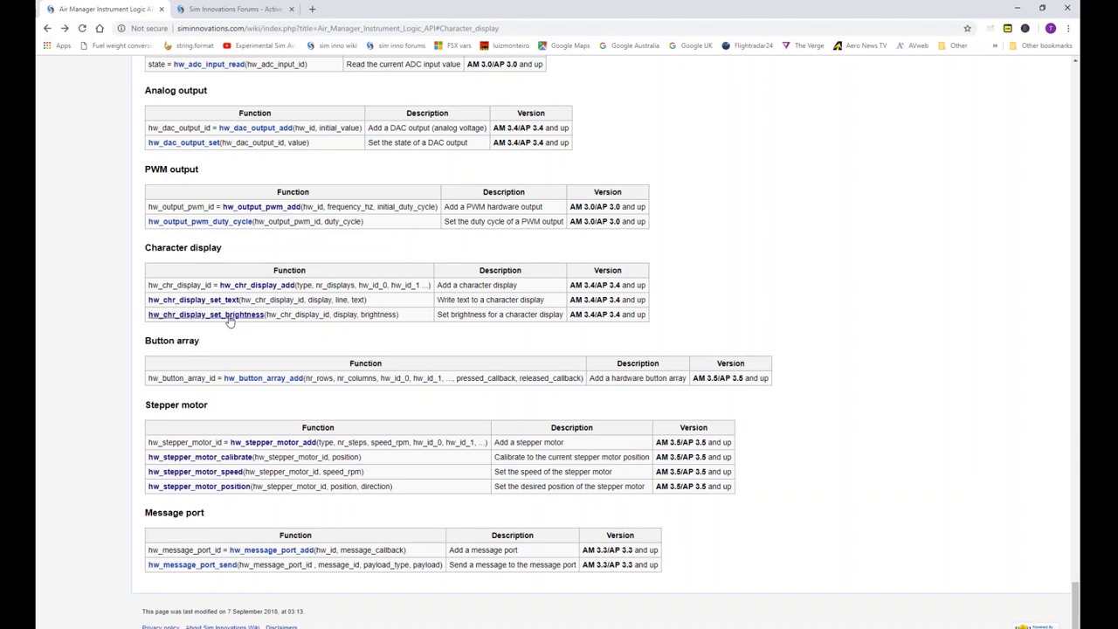
mouse_move(231, 315)
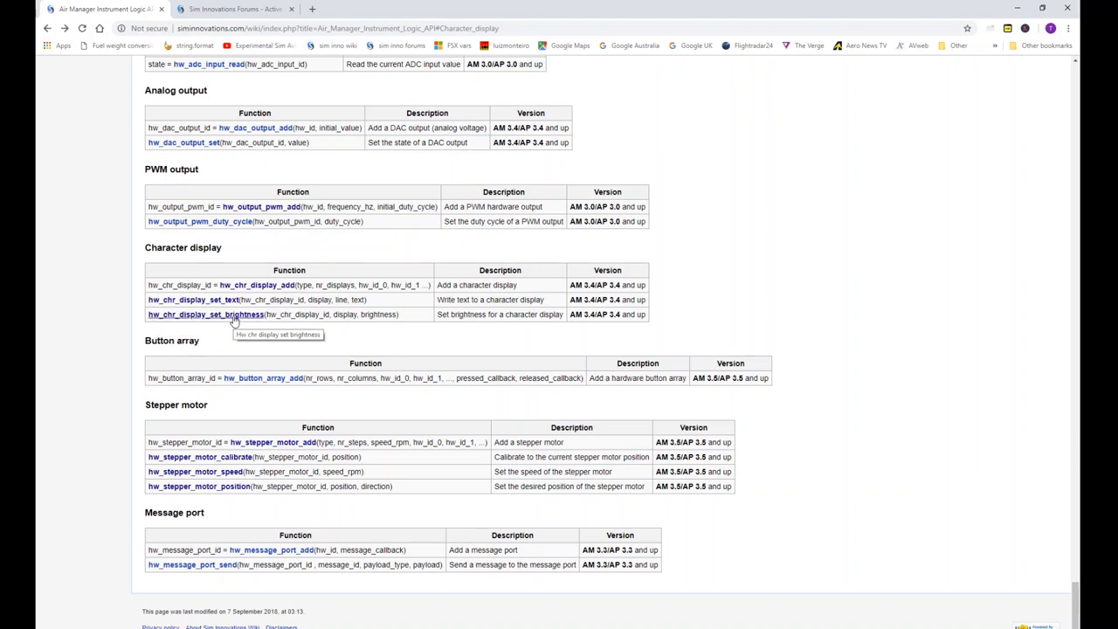
mouse_move(737, 164)
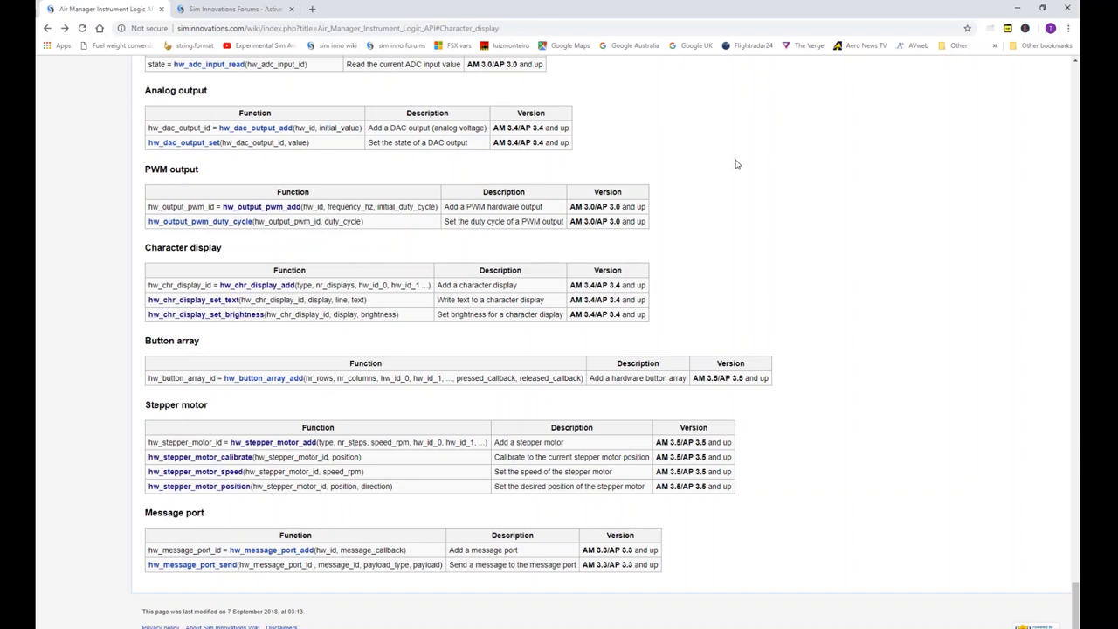
mouse_move(1020, 16)
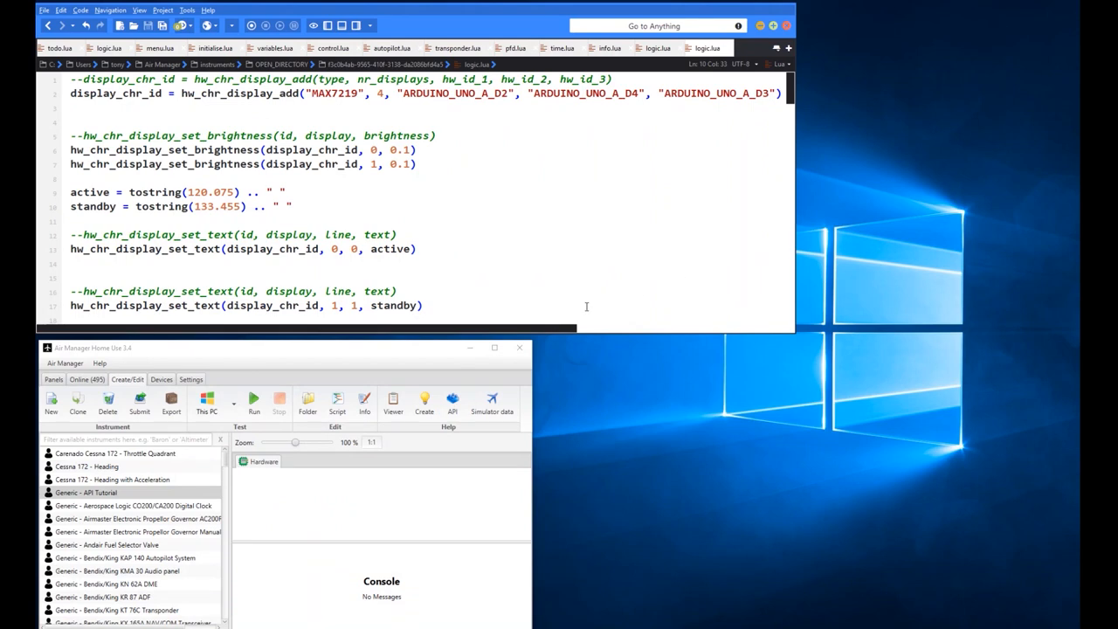
mouse_move(547, 299)
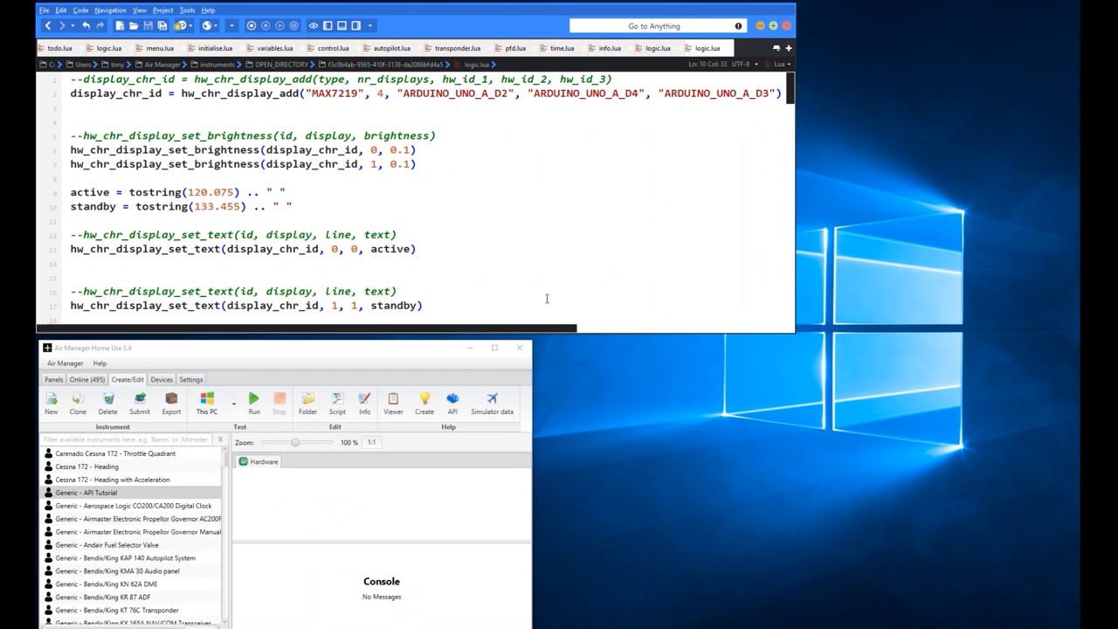
mouse_move(423, 151)
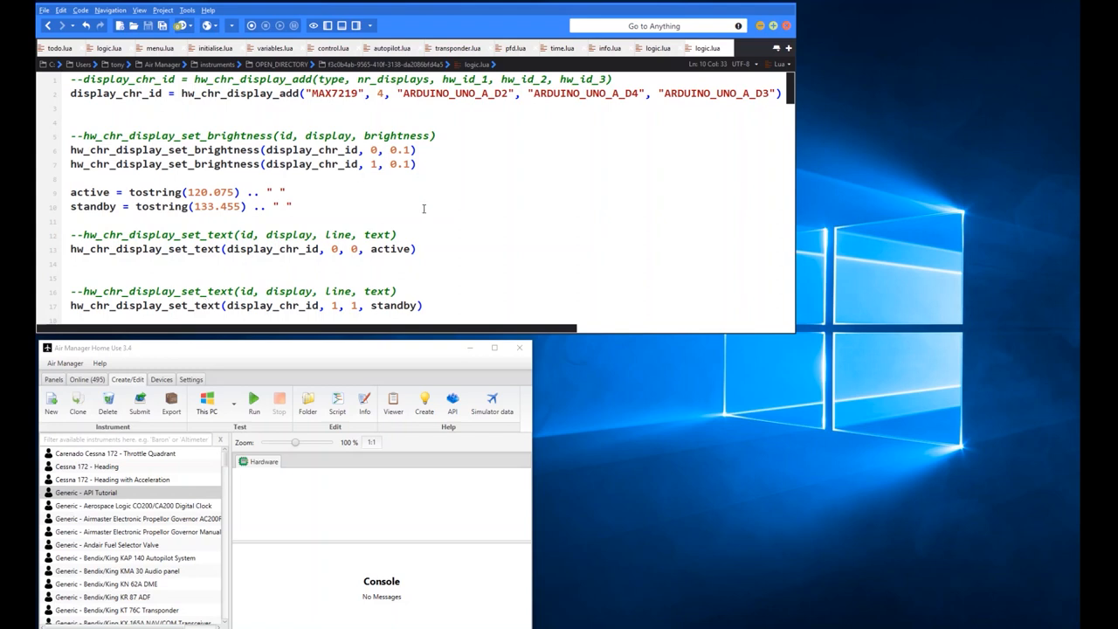
mouse_move(416, 204)
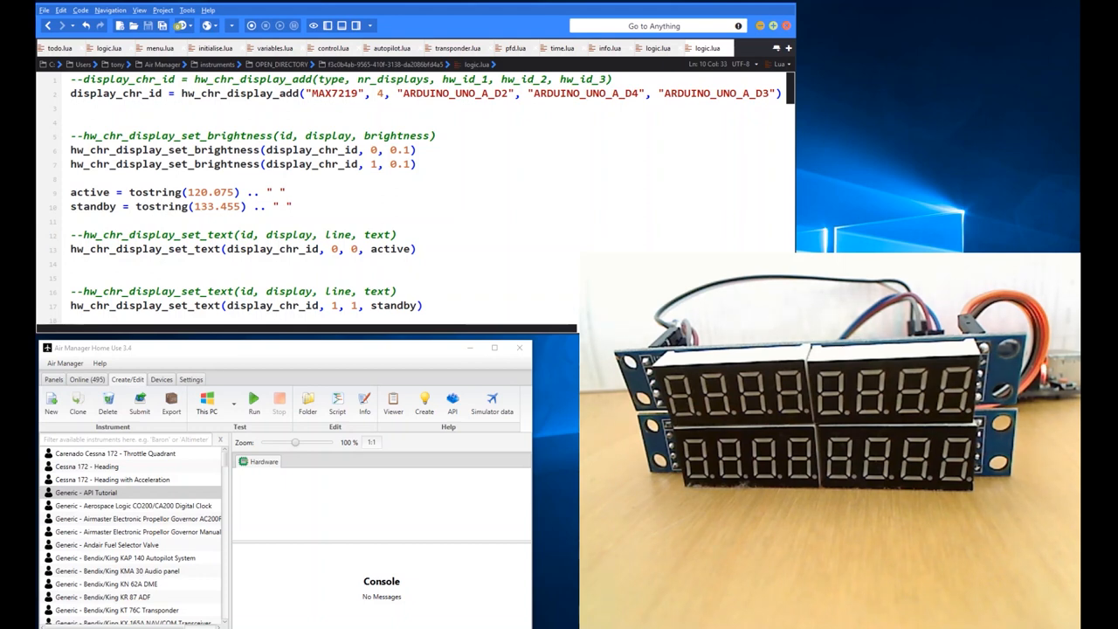
mouse_move(475, 440)
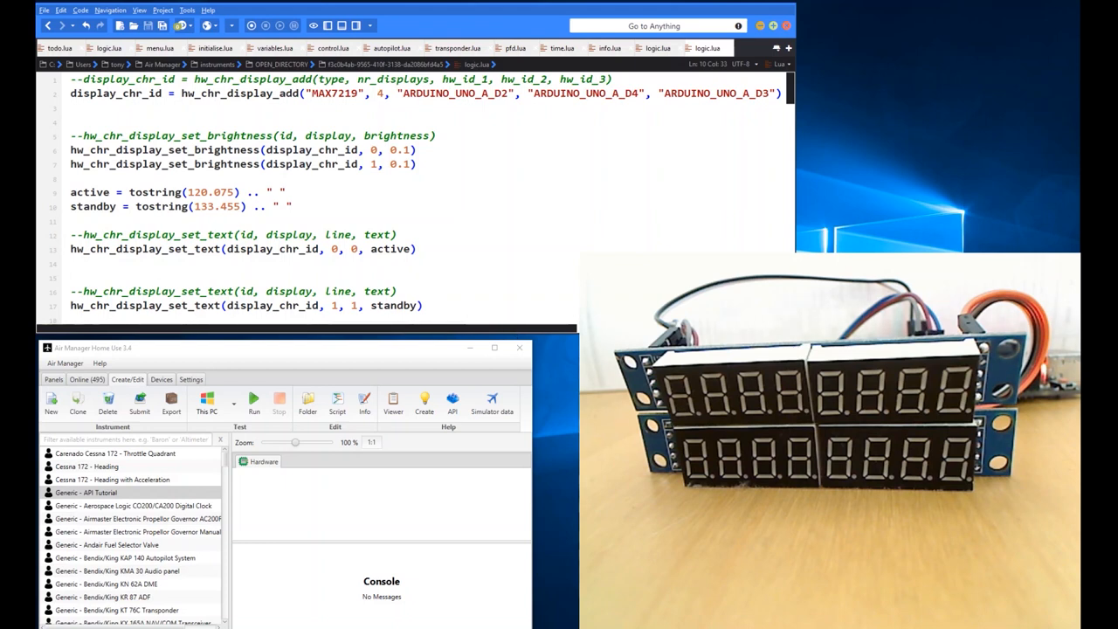
mouse_move(573, 422)
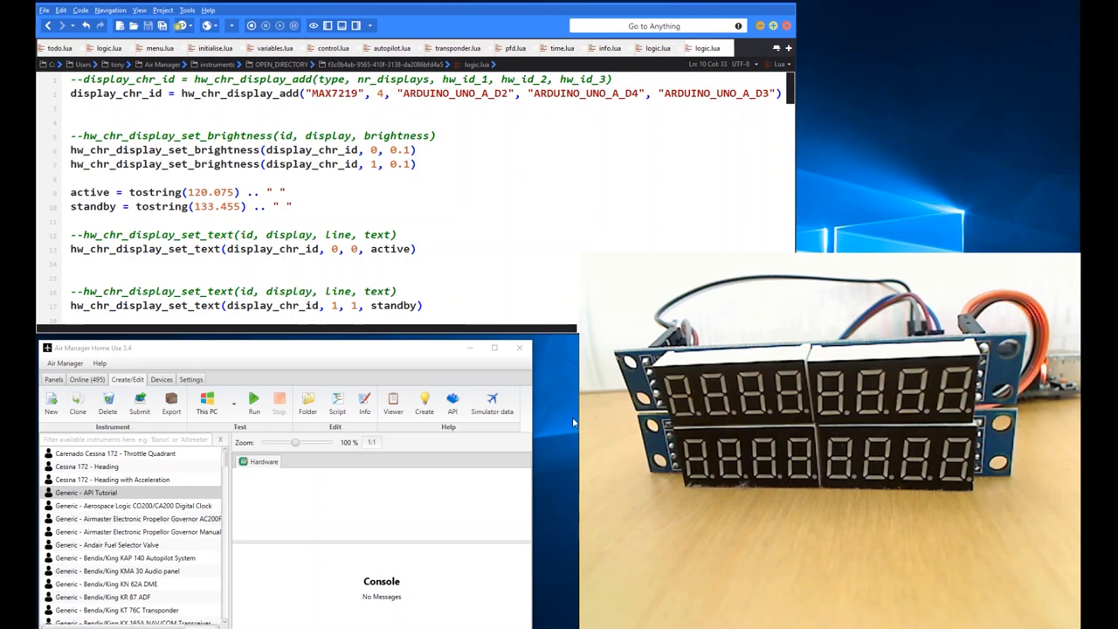
mouse_move(370, 362)
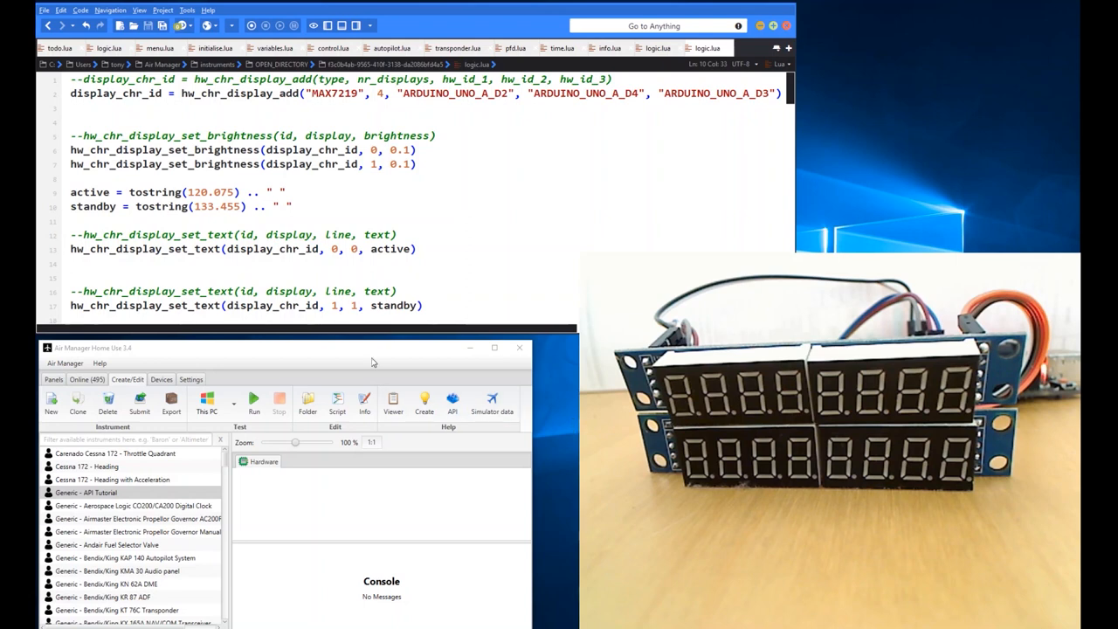
click(440, 178)
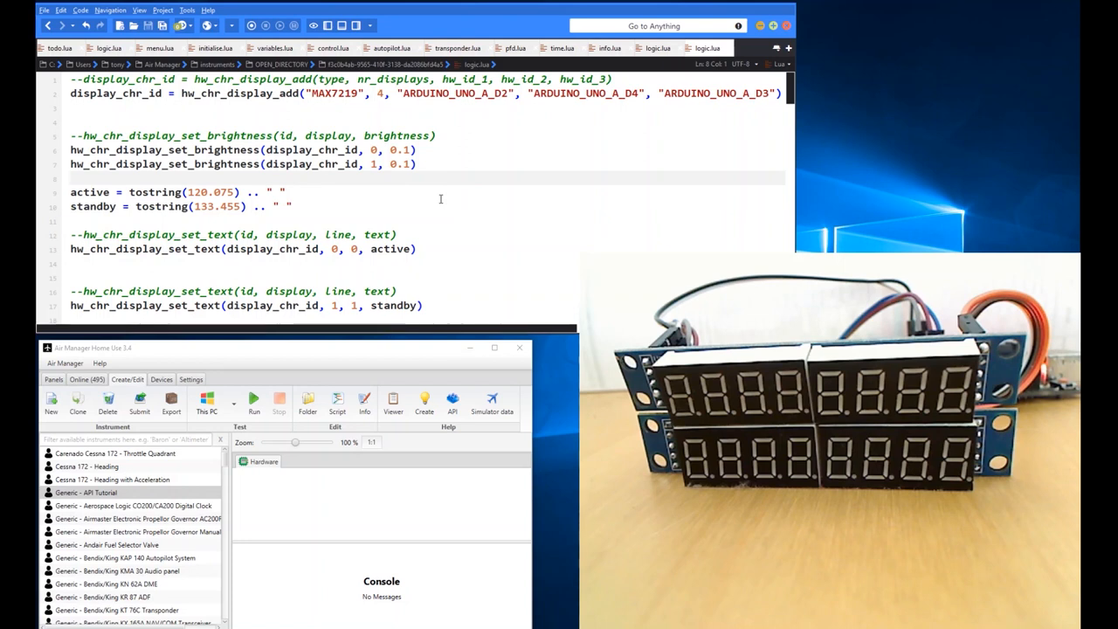
mouse_move(447, 206)
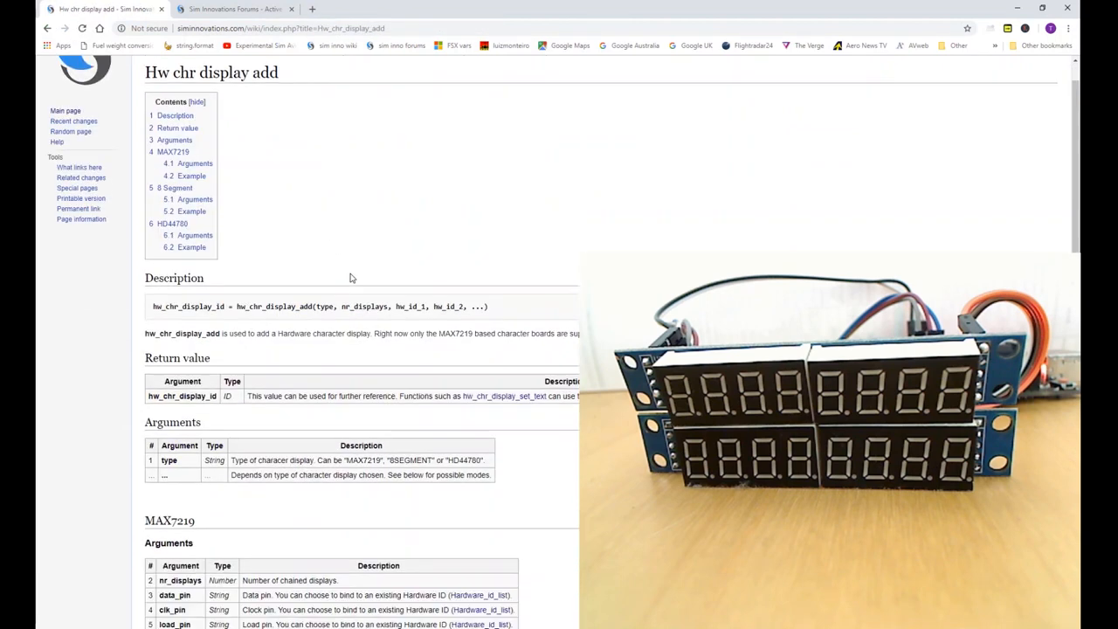
Bring the MAX7219 example code and the start of the 8 Segment arguments into view
scroll(down, 3)
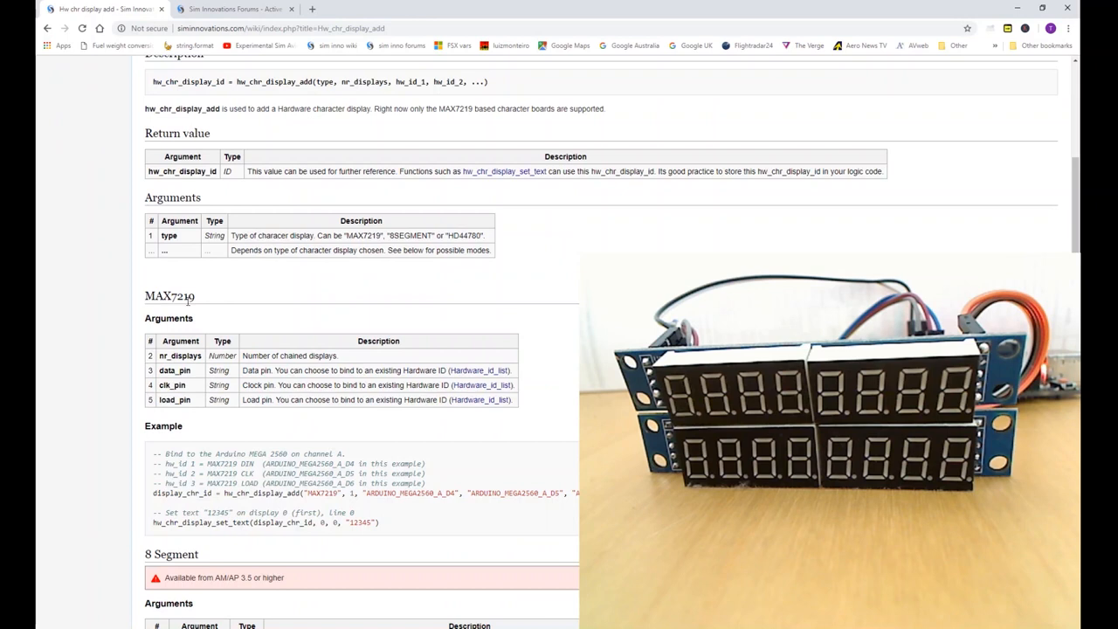
scroll(down, 3)
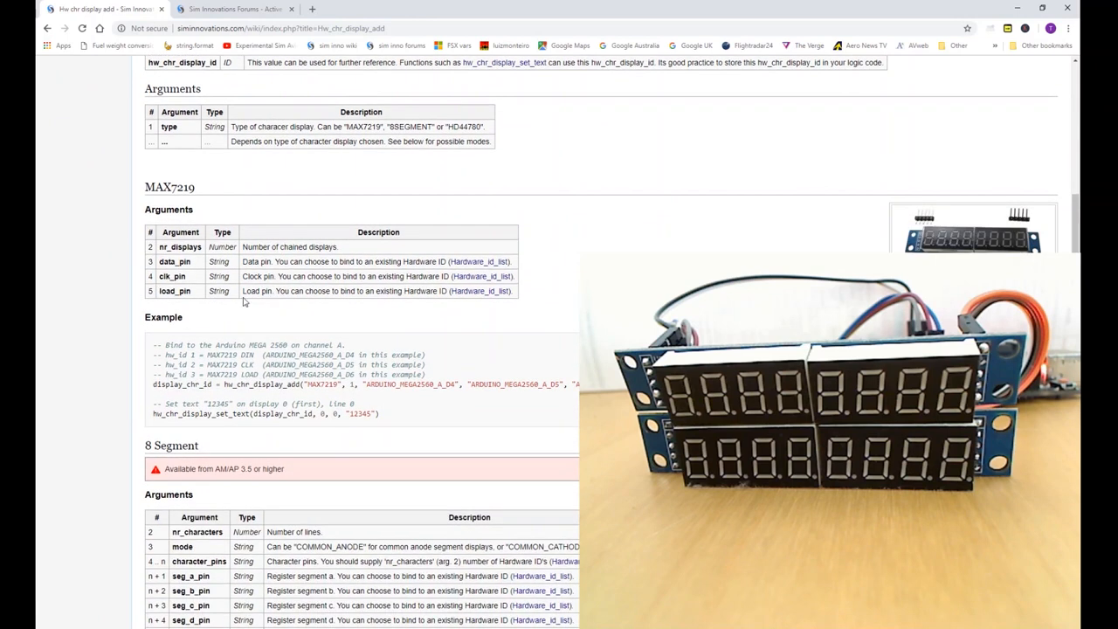
mouse_move(178, 266)
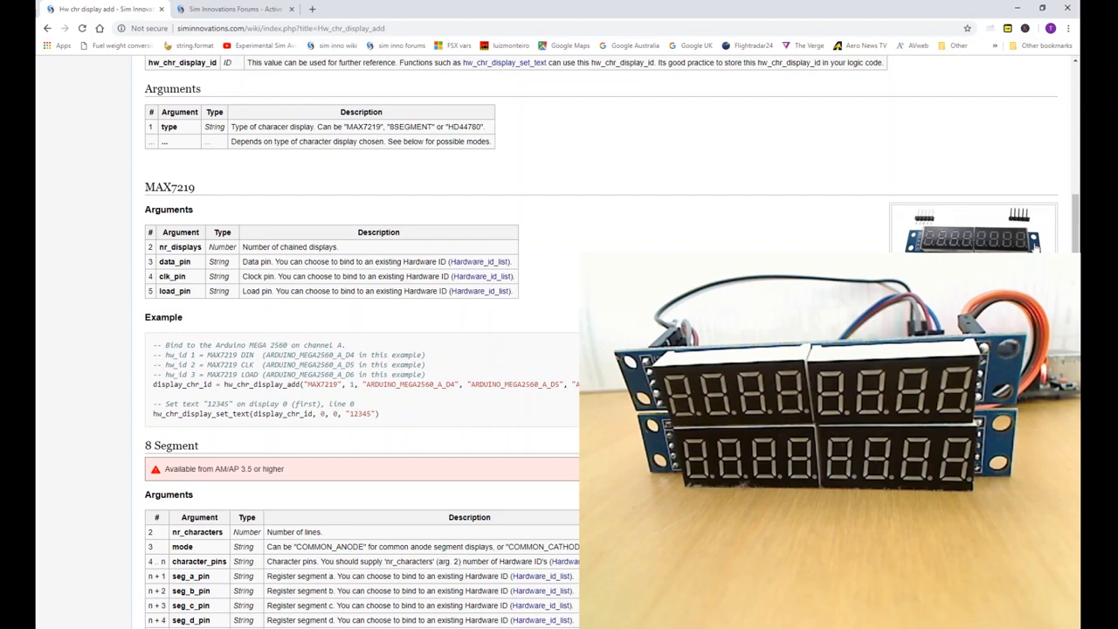
mouse_move(1034, 248)
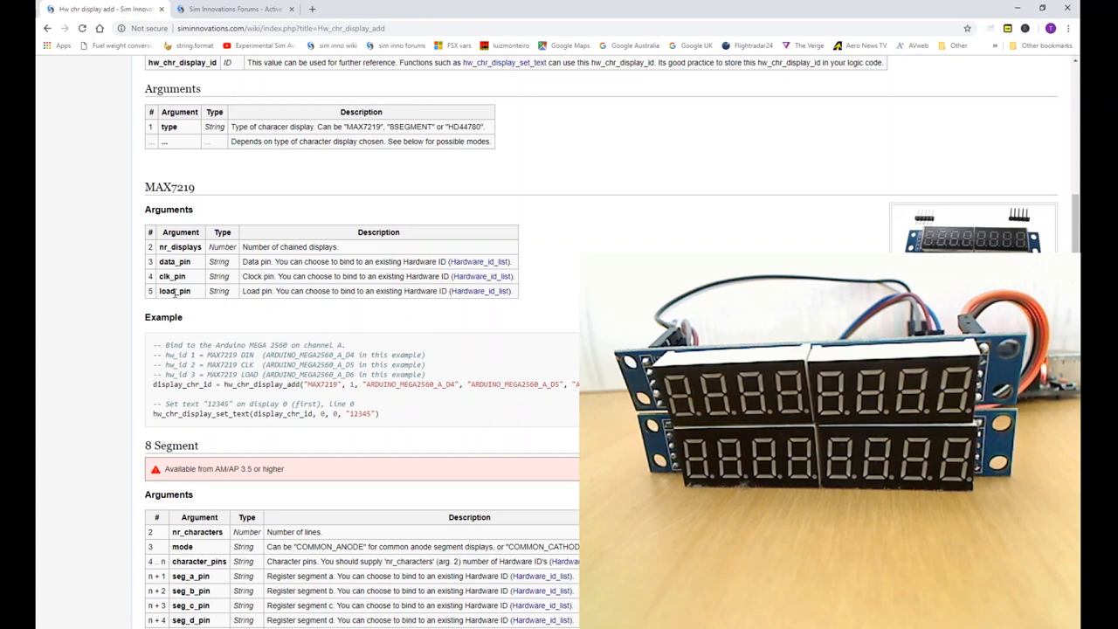
mouse_move(161, 300)
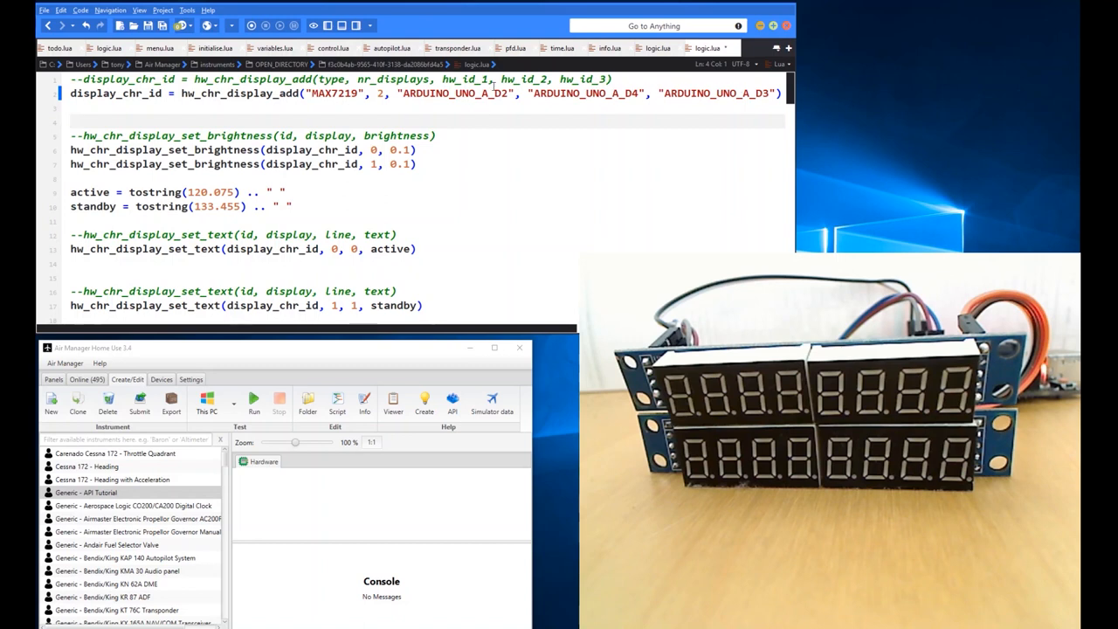
Change hw_chr_display_add's nr_displays argument from 4 to 2 chained MAX7219 displays
scroll(right, 3)
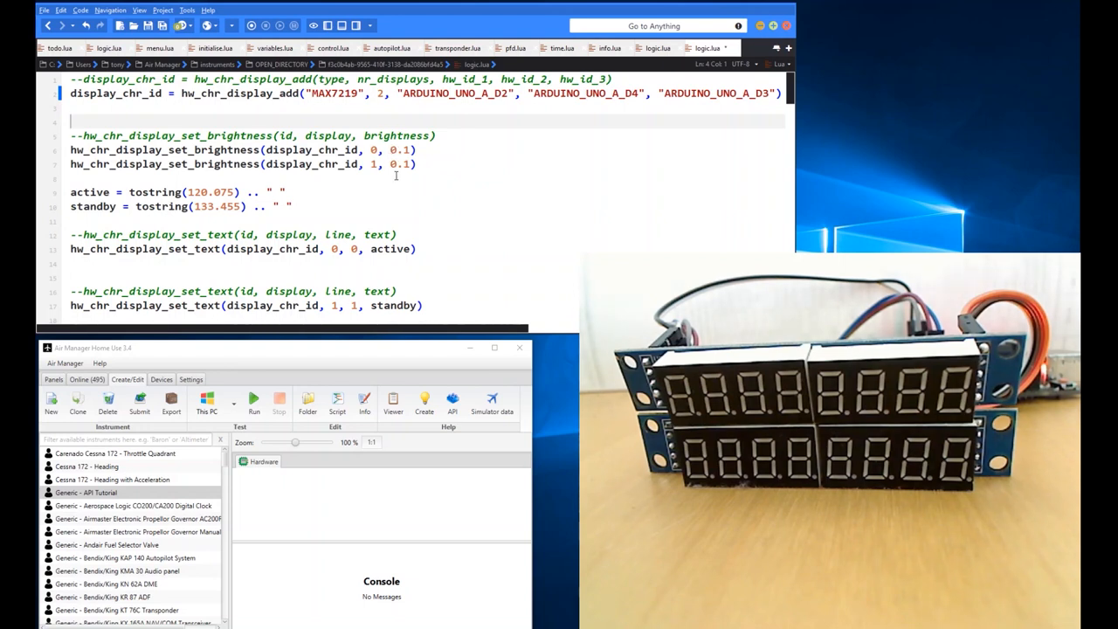
mouse_move(402, 210)
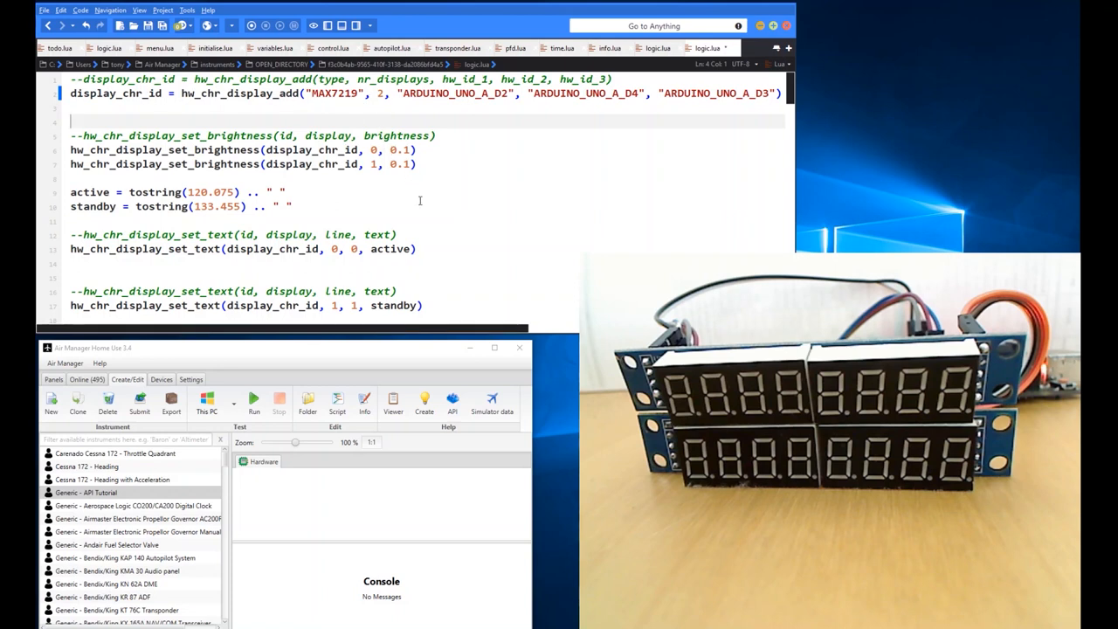
mouse_move(407, 215)
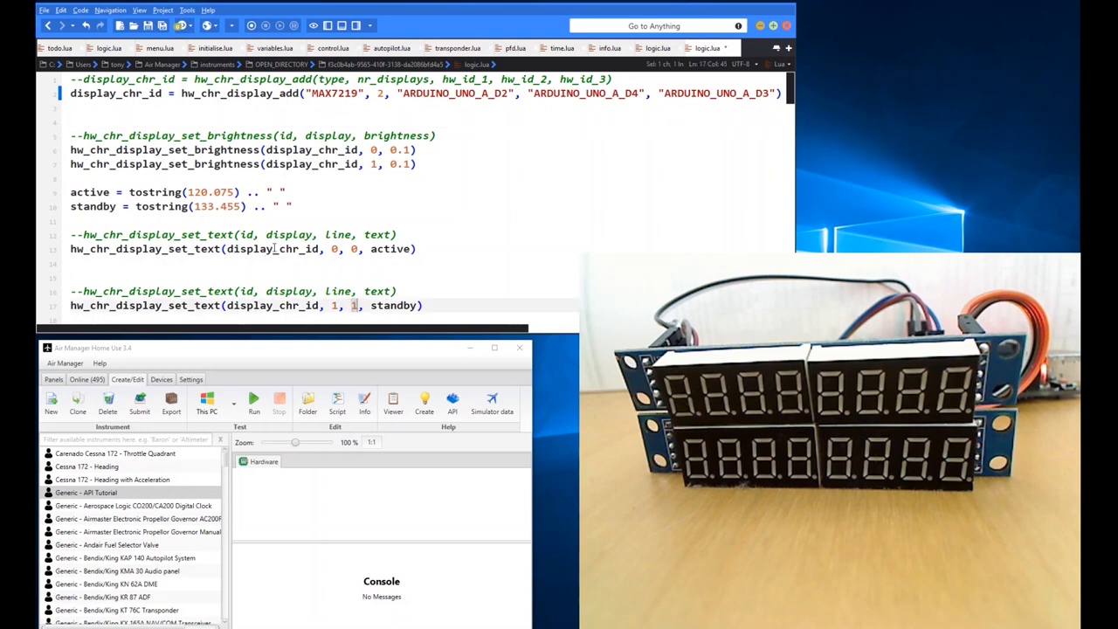
Write the standby frequency with set_text to display 1, line 0 instead of line 1
scroll(down, 3)
text(0)
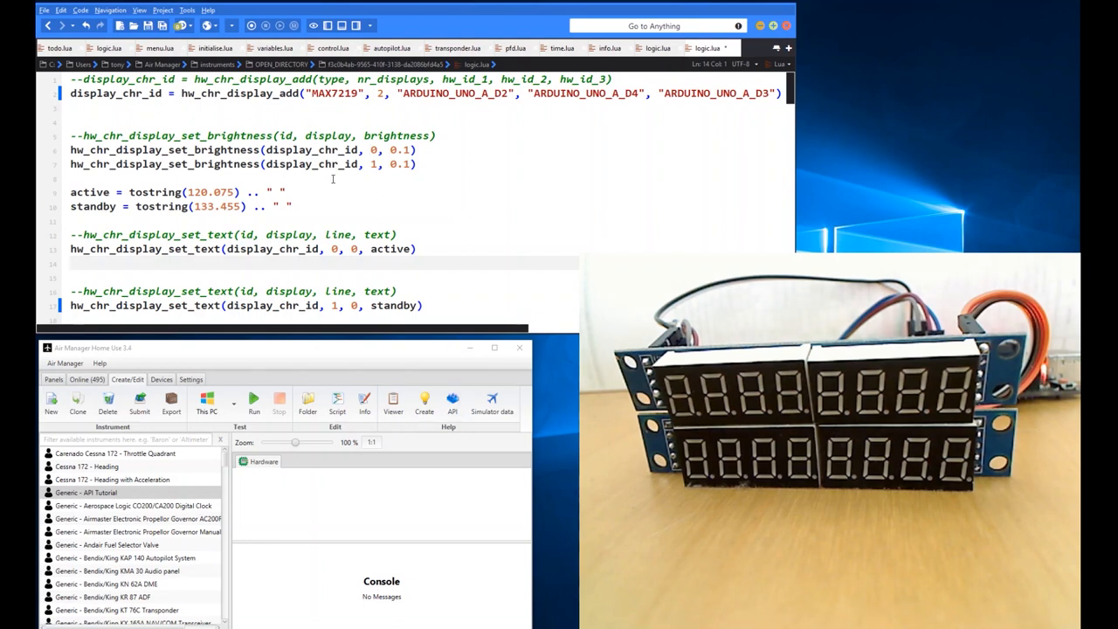
Restart the instrument so the displays light up showing 120.075 and 133.455
click(253, 398)
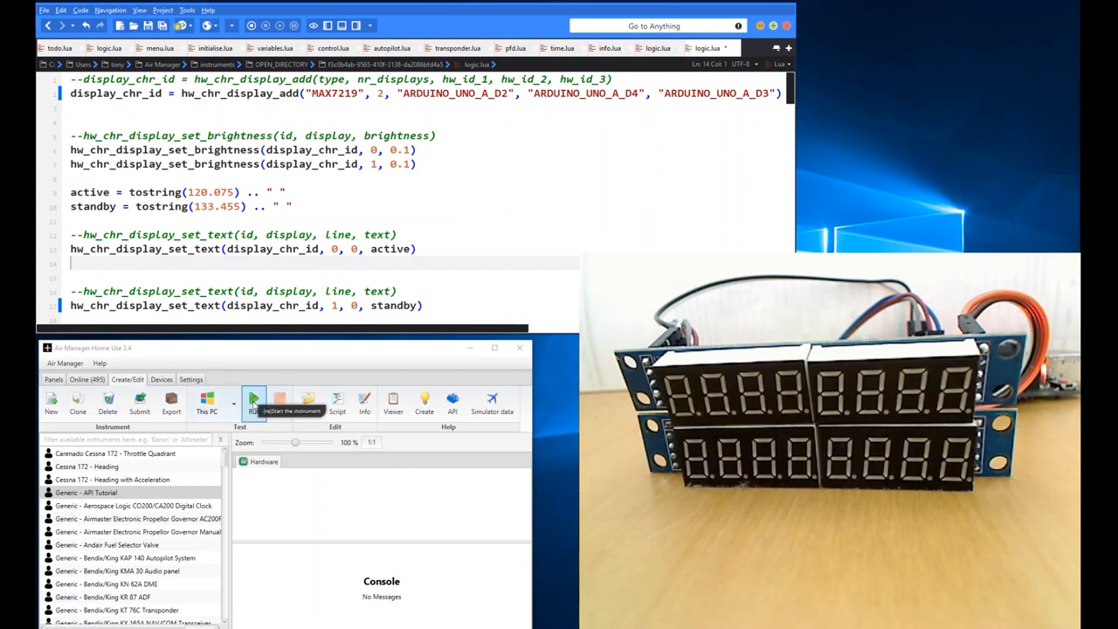
click(253, 401)
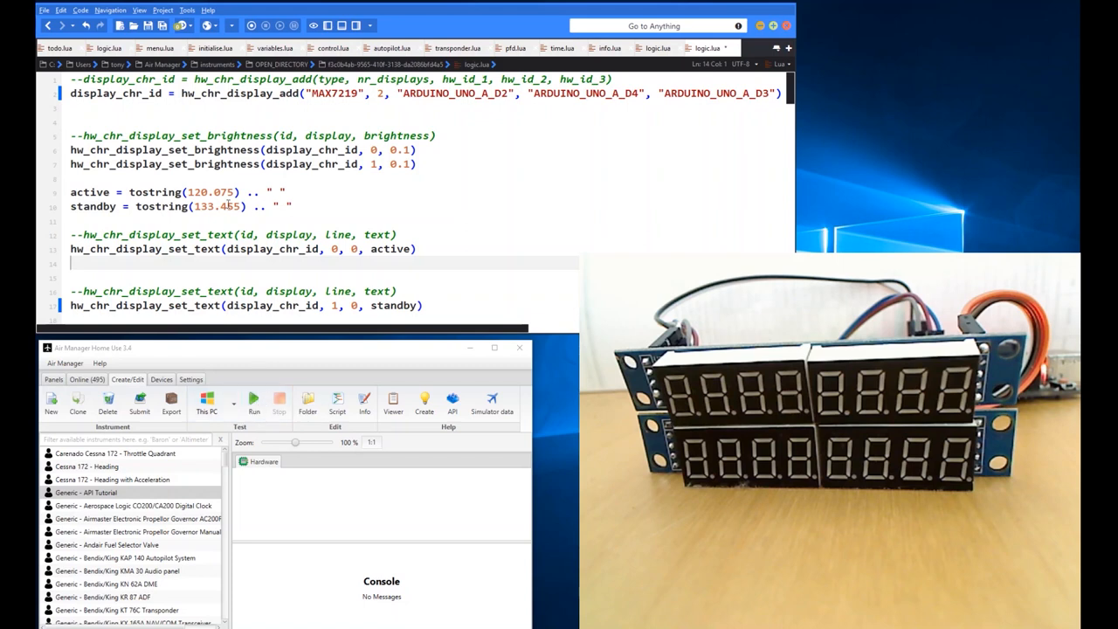
click(253, 402)
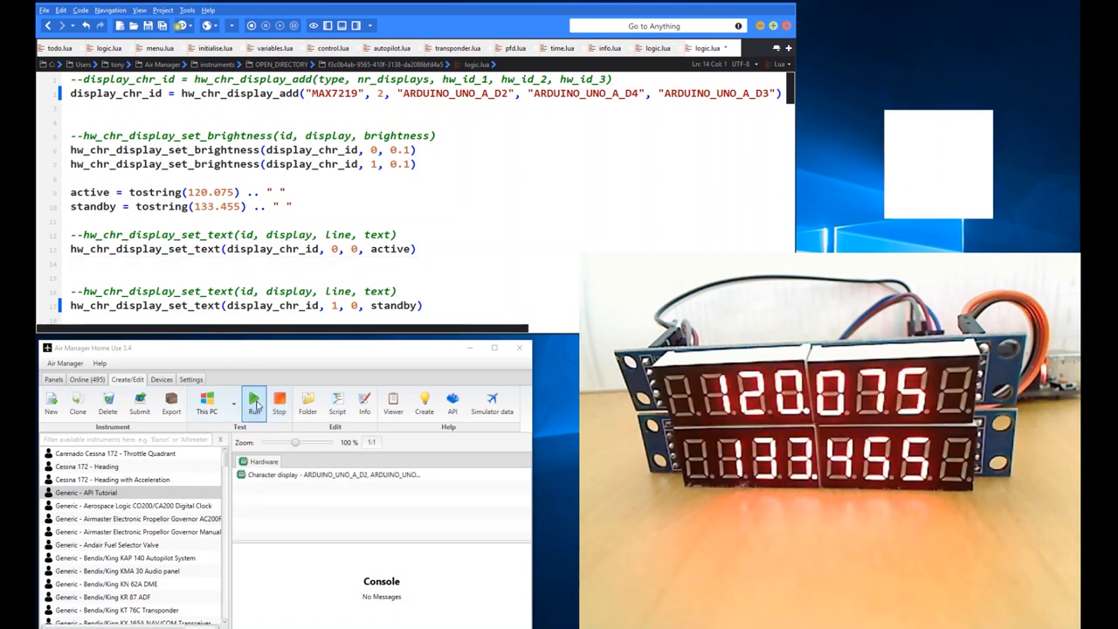
click(253, 402)
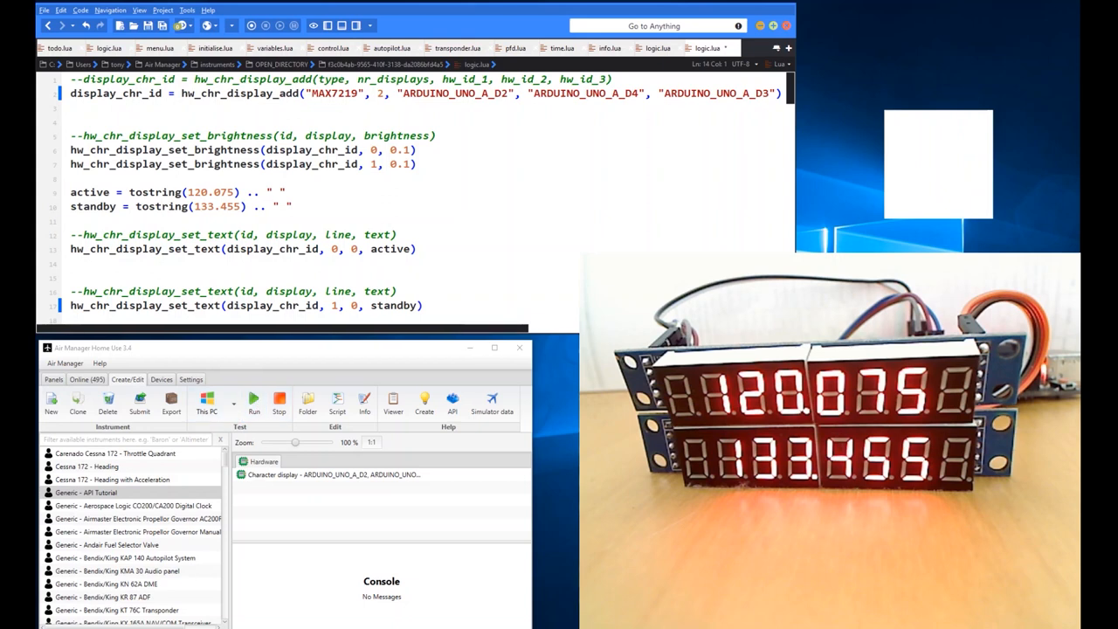
mouse_move(454, 521)
text(--)
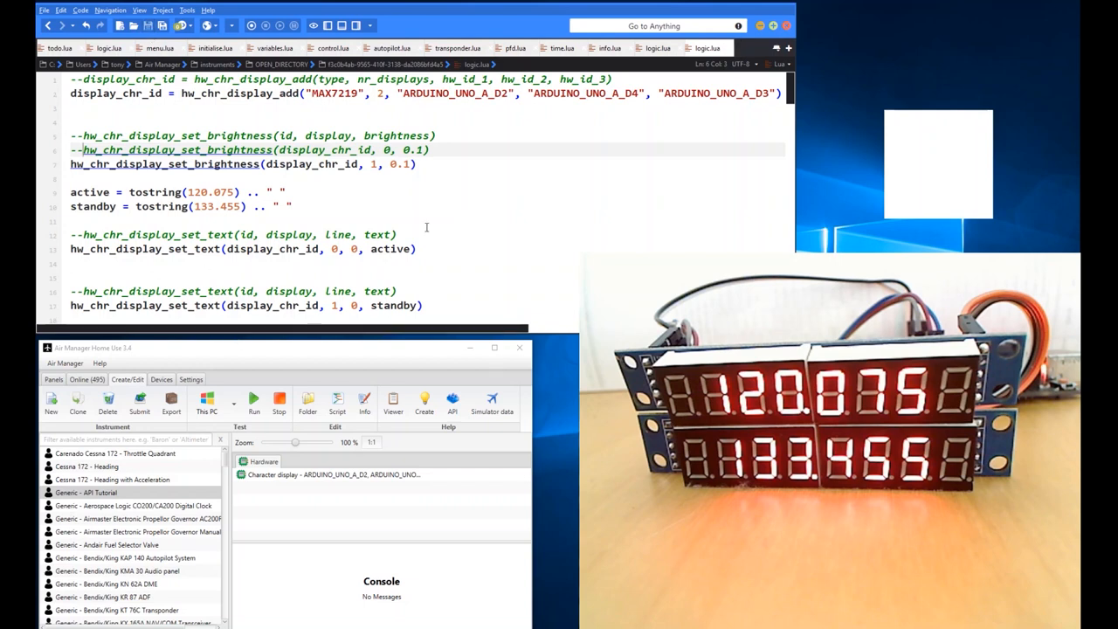
Run the instrument without display 0's brightness setting, showing 120.075 at default brightness
click(253, 400)
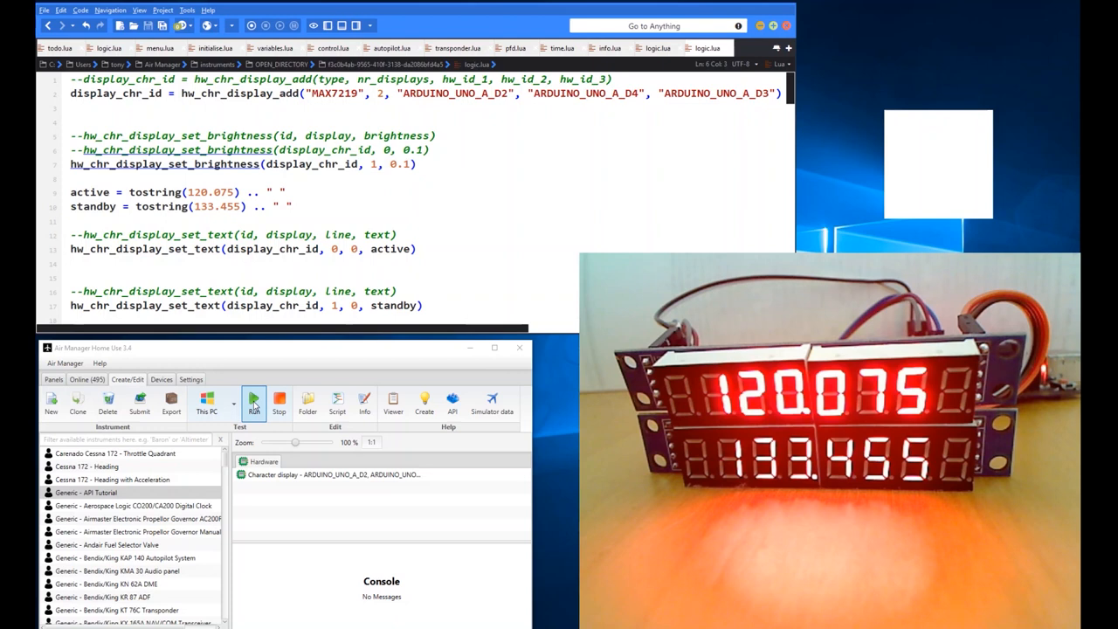
mouse_move(255, 402)
text(3)
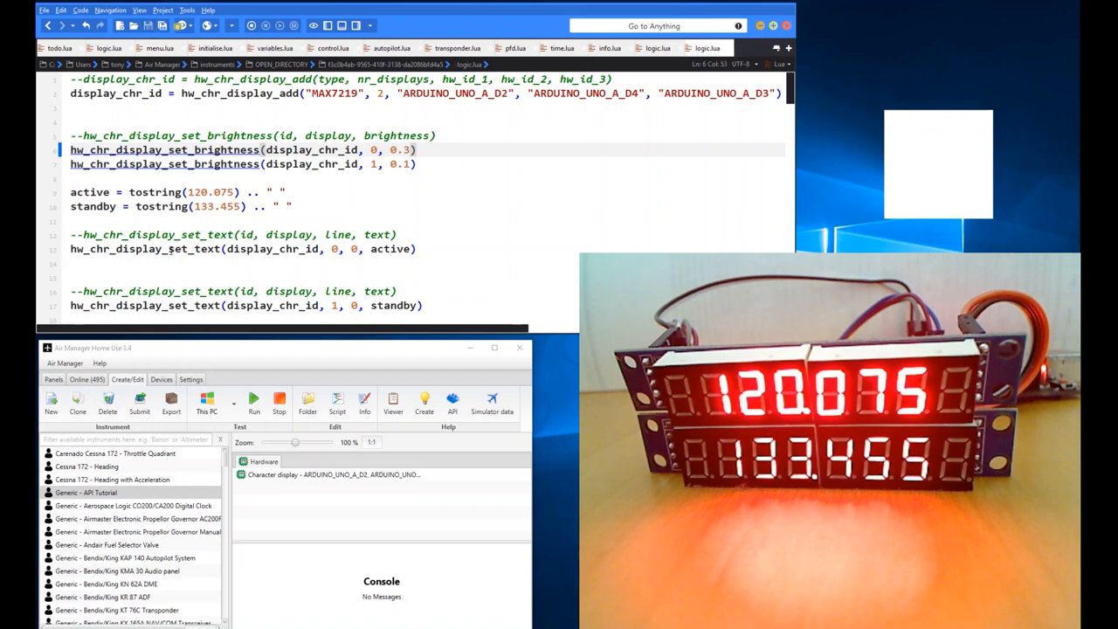
Test display 0 at brightness 0.3 and 0.2, then settle on 0.1 to match display 1
click(253, 398)
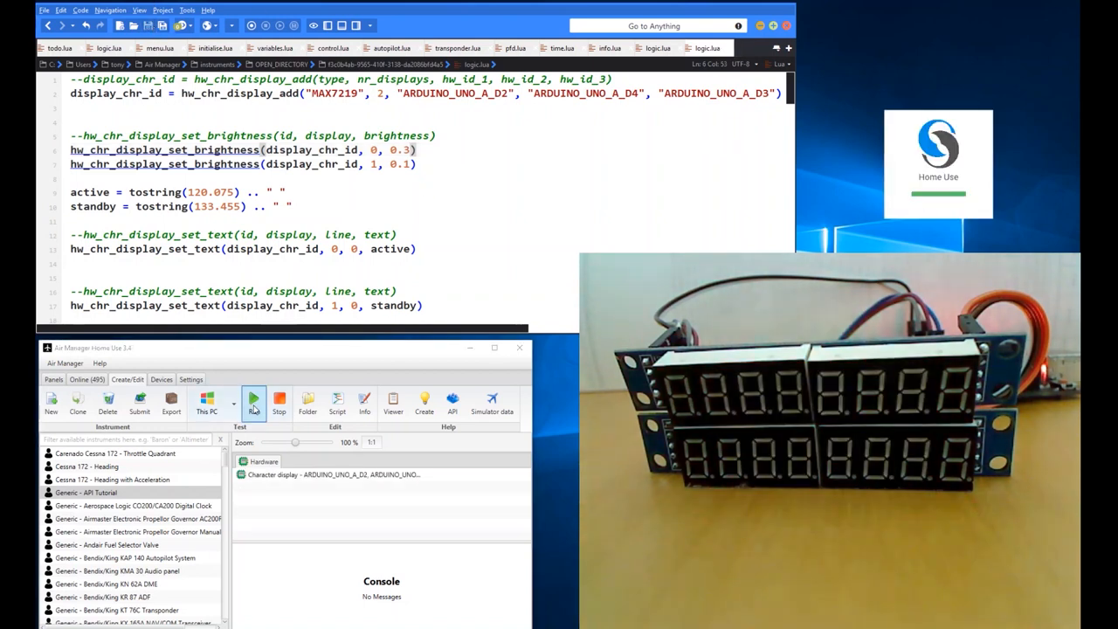
click(253, 400)
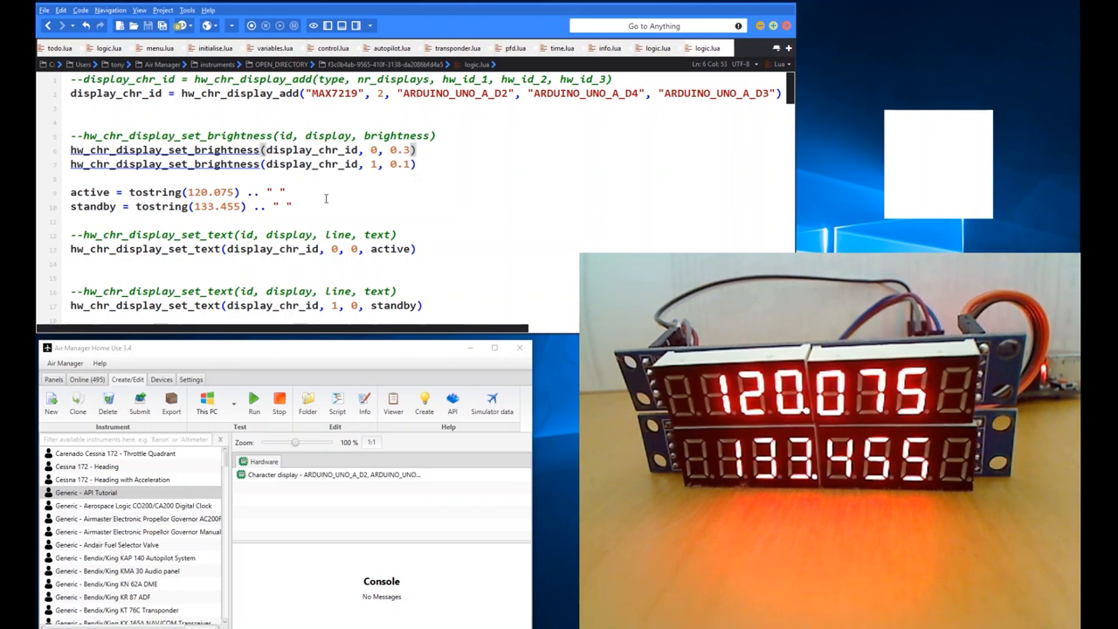
click(405, 150)
text(1)
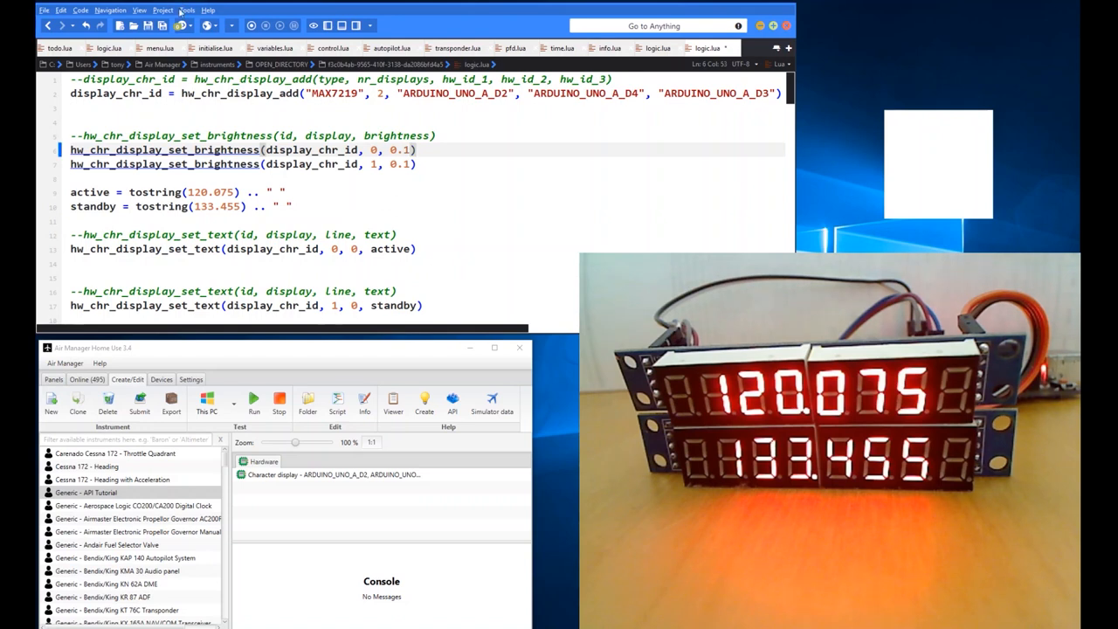
click(253, 400)
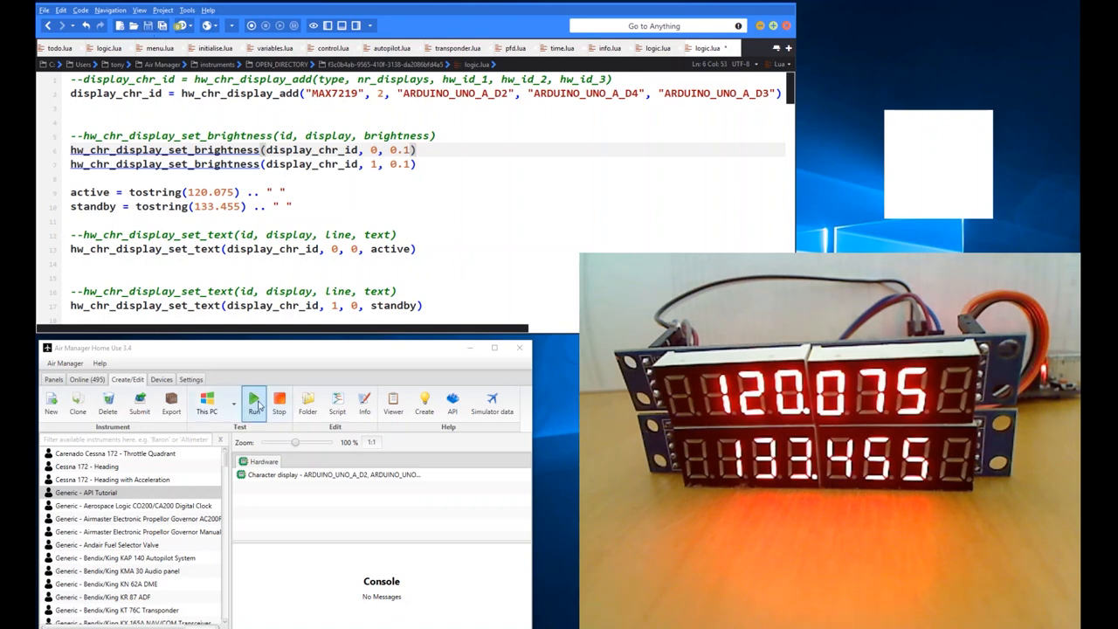
click(253, 402)
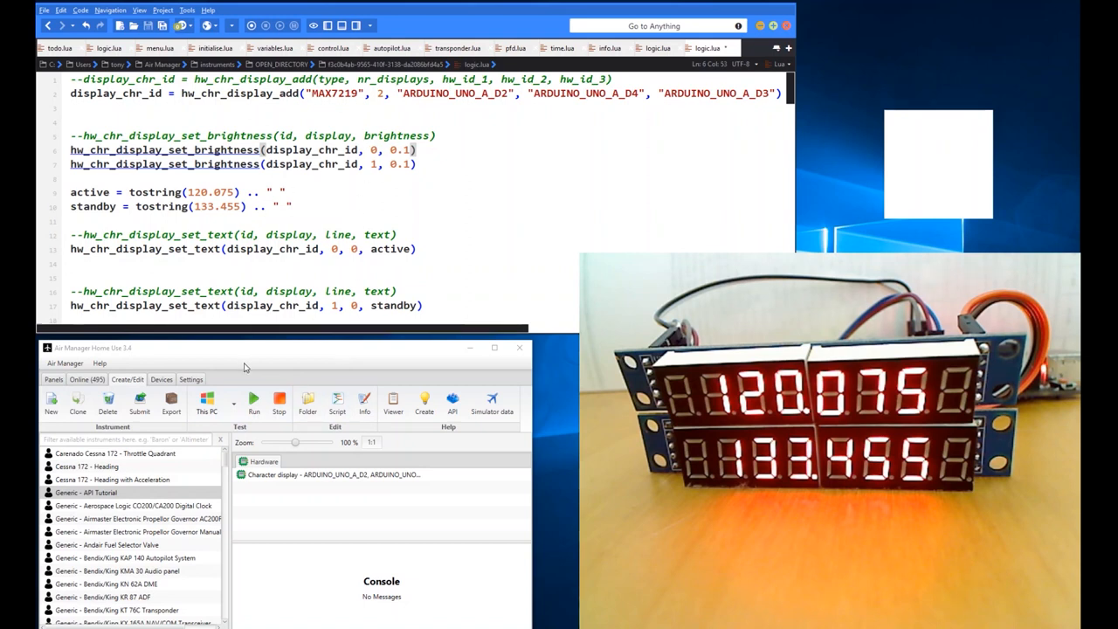
mouse_move(224, 335)
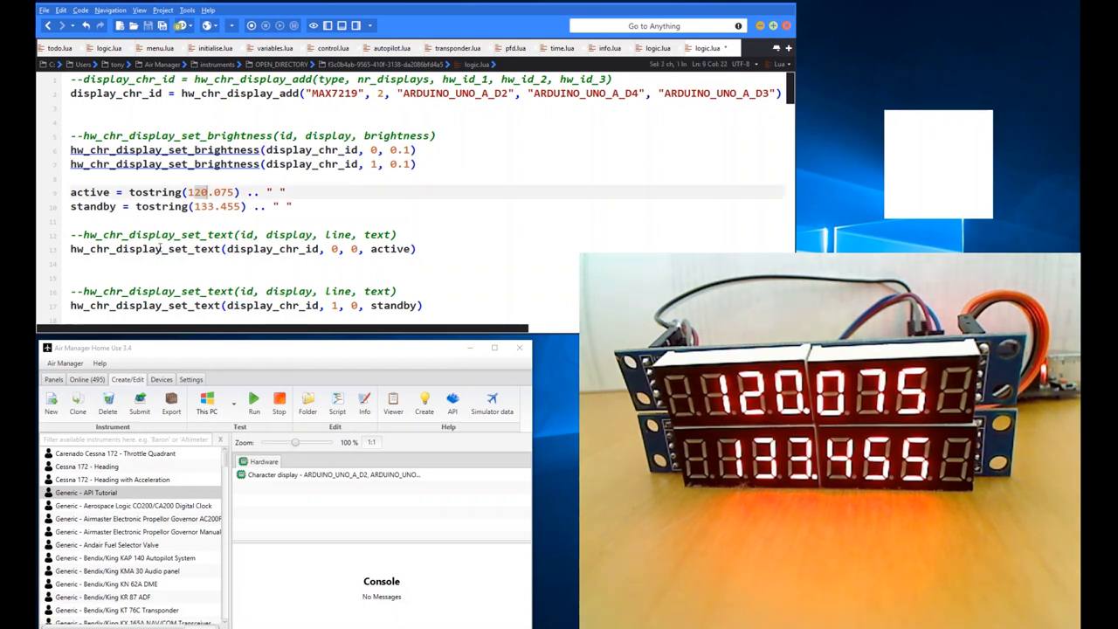
Set the active frequency to 118.075 and rerun so the top display shows 118.075
text(118)
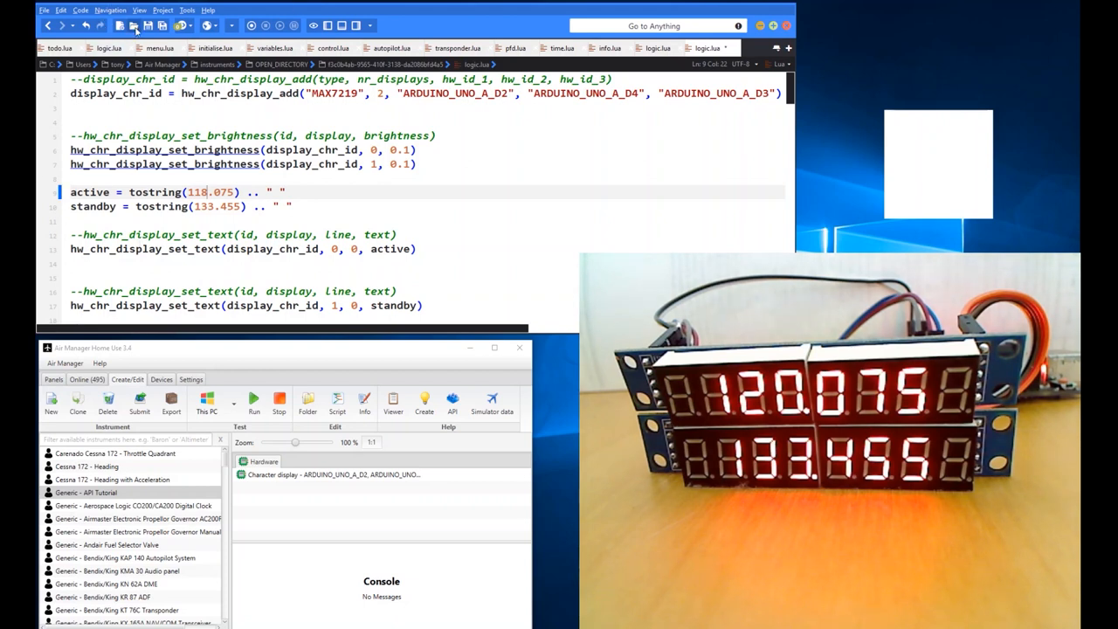
click(254, 401)
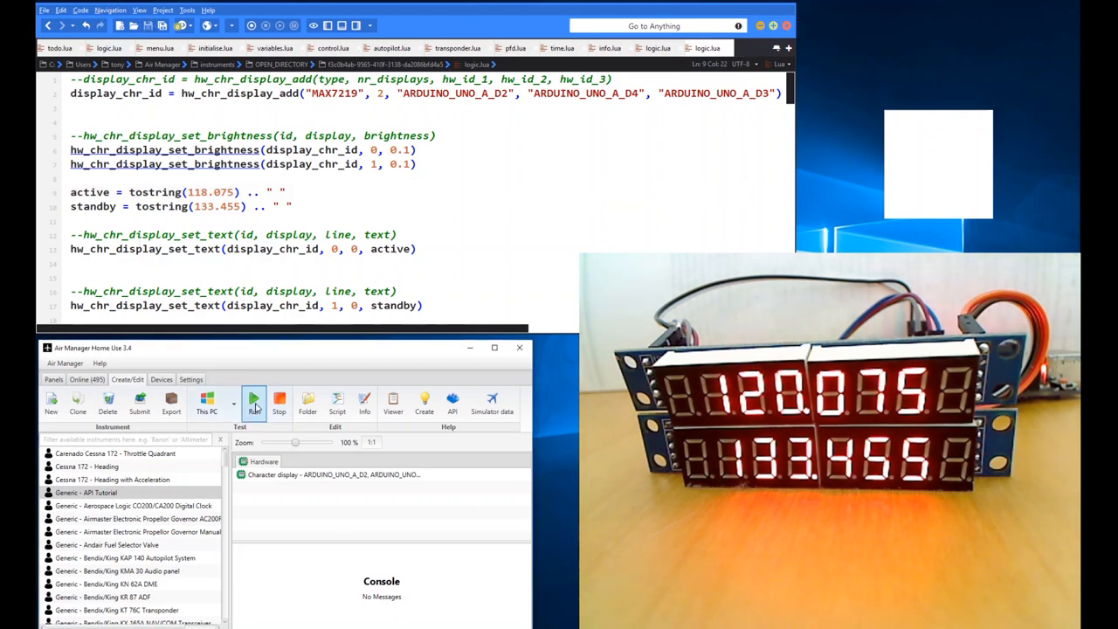
click(253, 399)
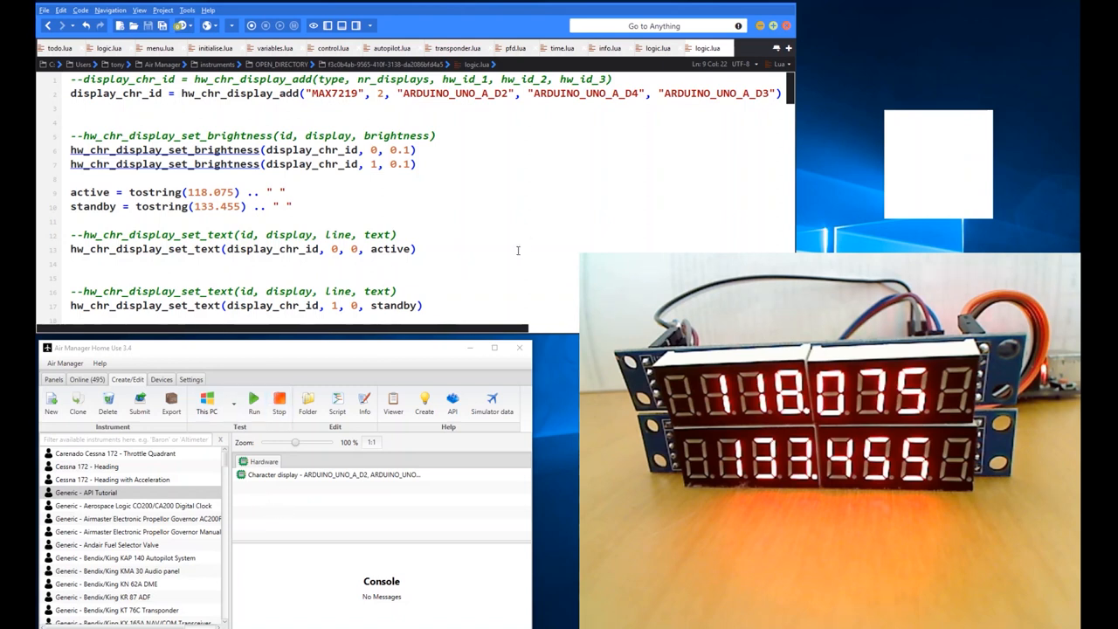
mouse_move(496, 266)
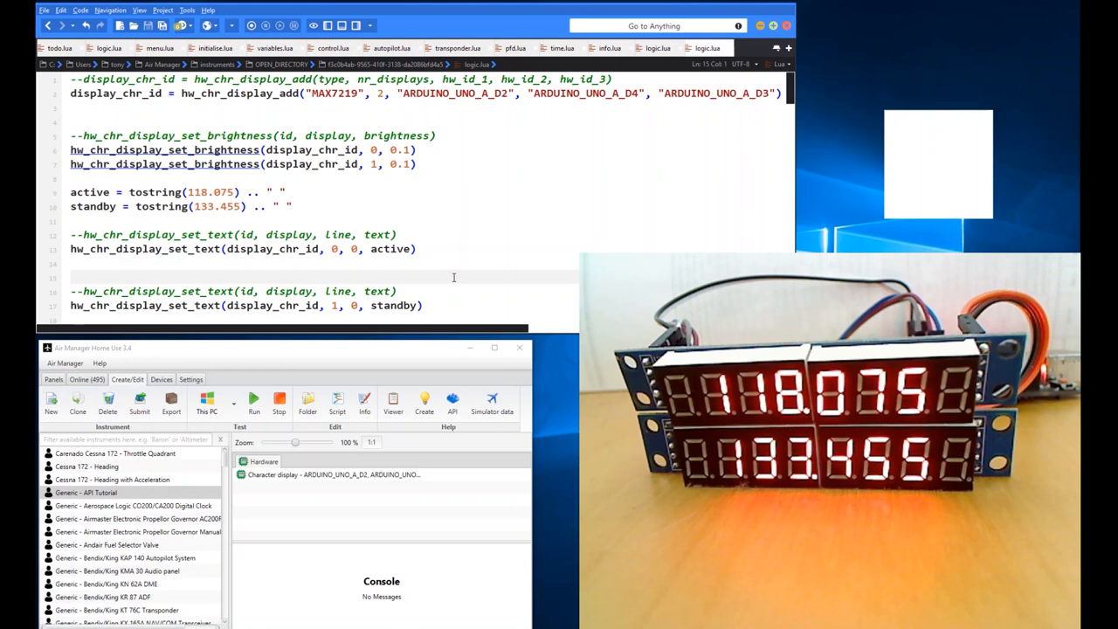
scroll(down, 3)
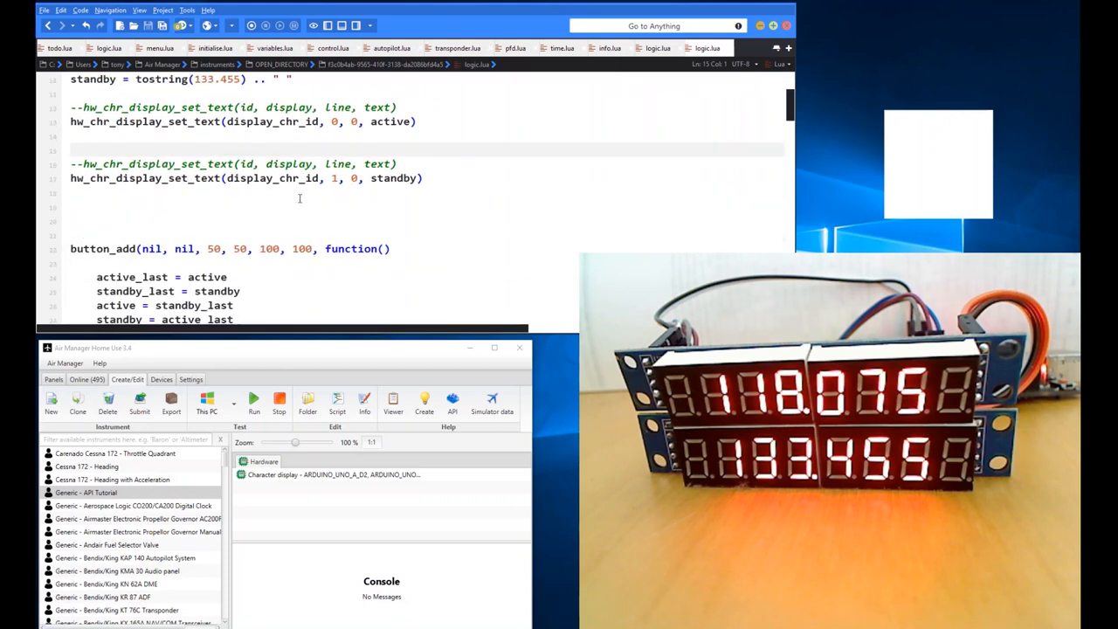
scroll(down, 3)
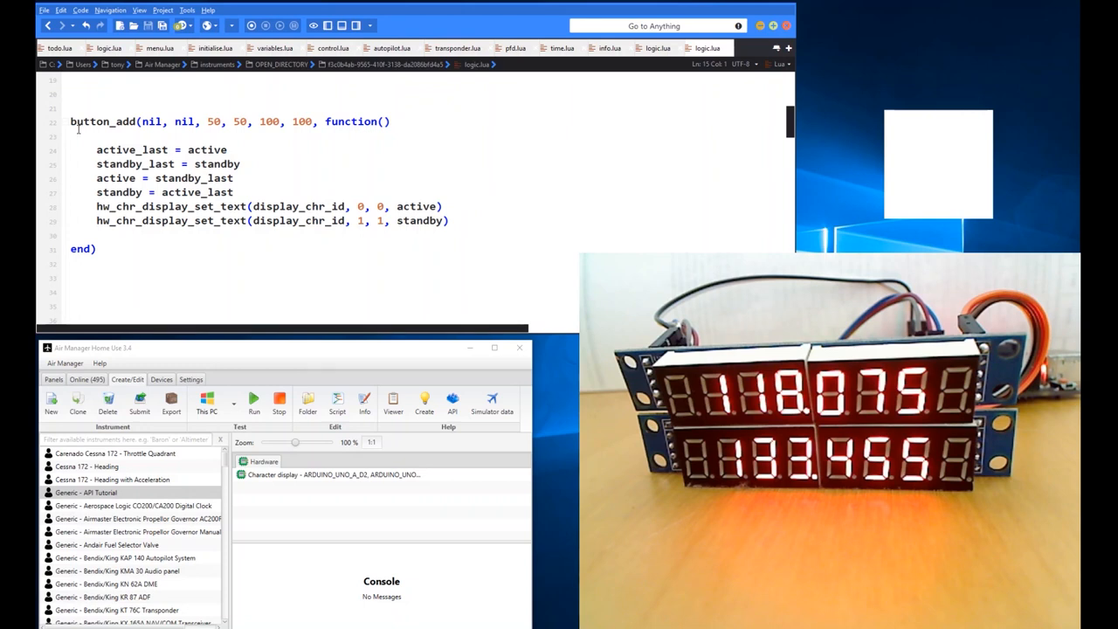
mouse_move(928, 190)
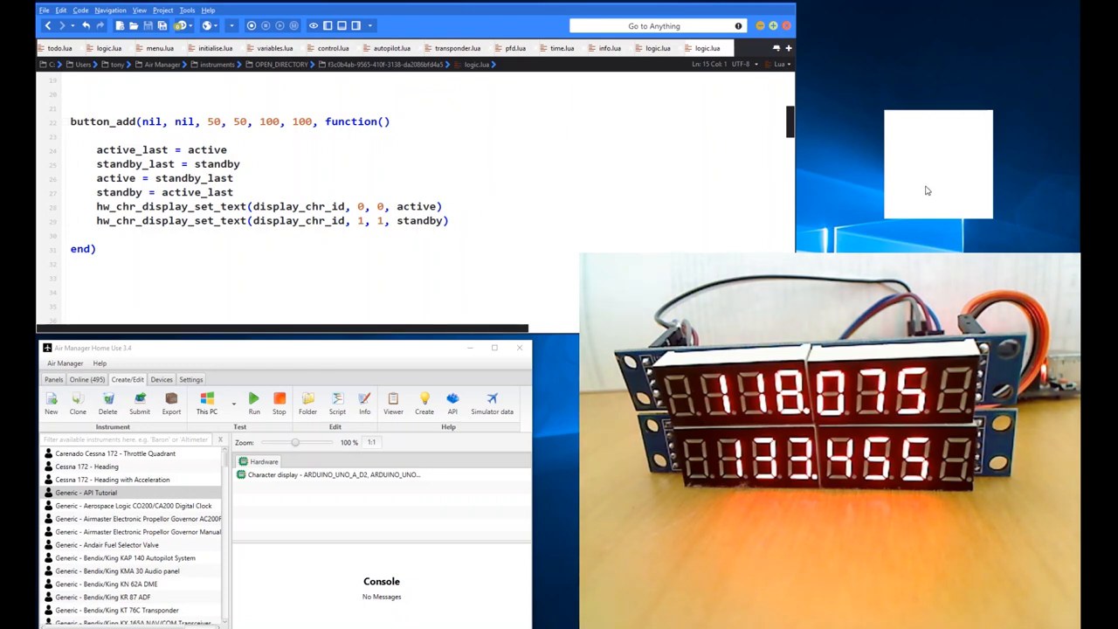
mouse_move(951, 140)
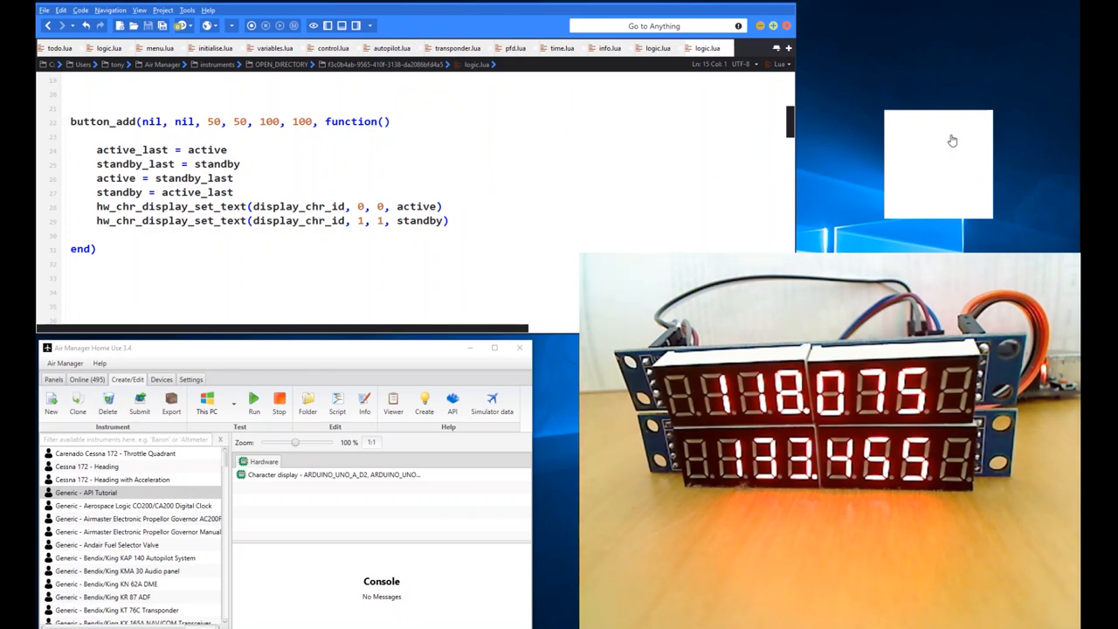
mouse_move(940, 178)
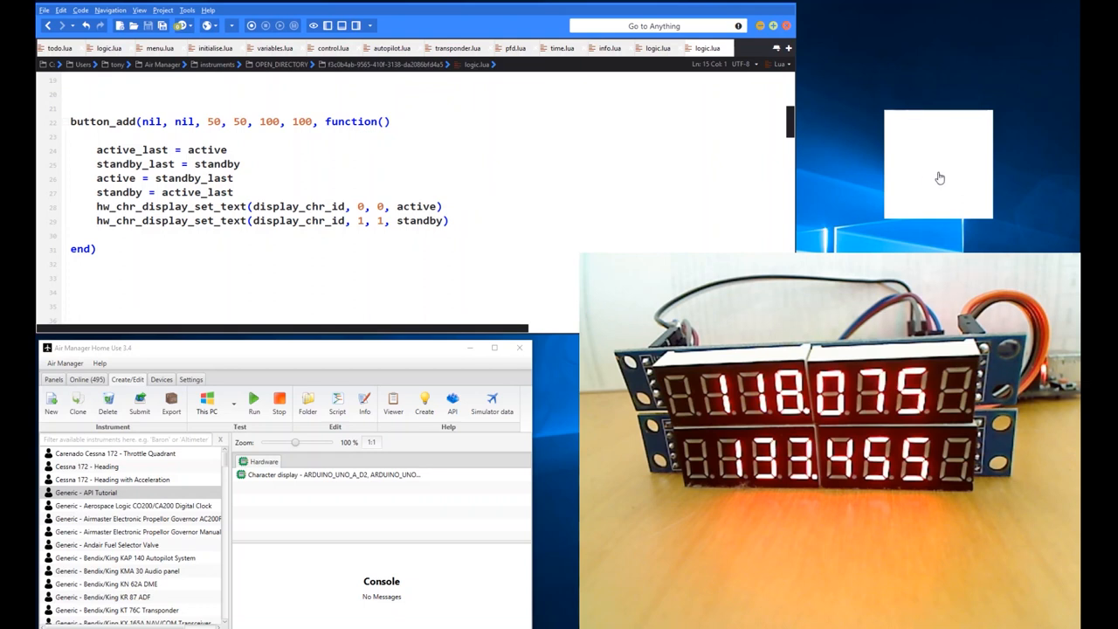
mouse_move(161, 365)
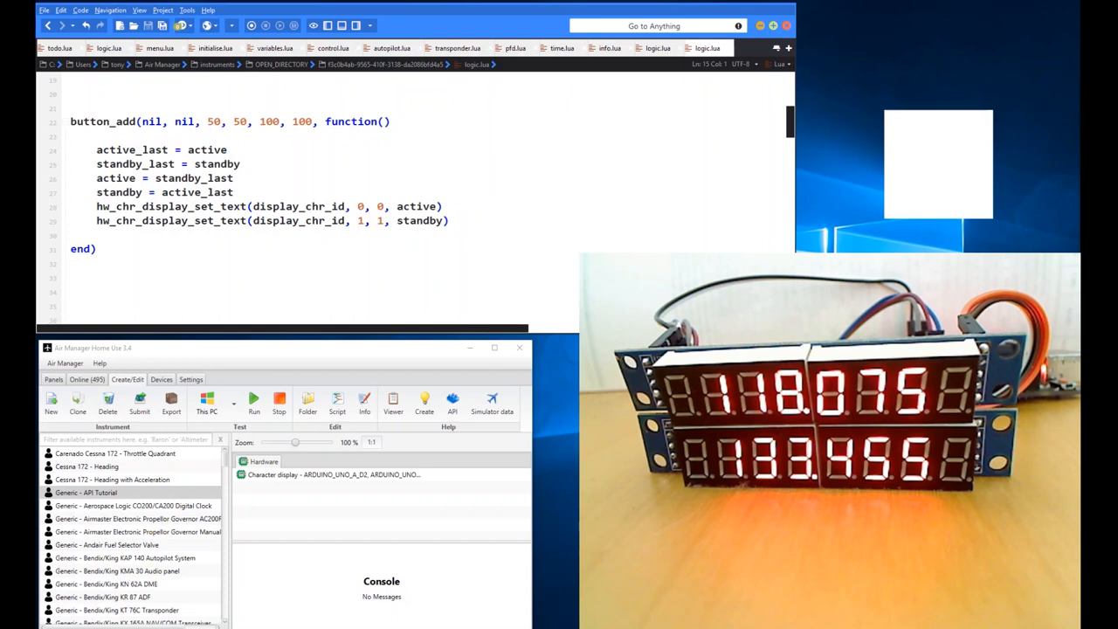
mouse_move(933, 168)
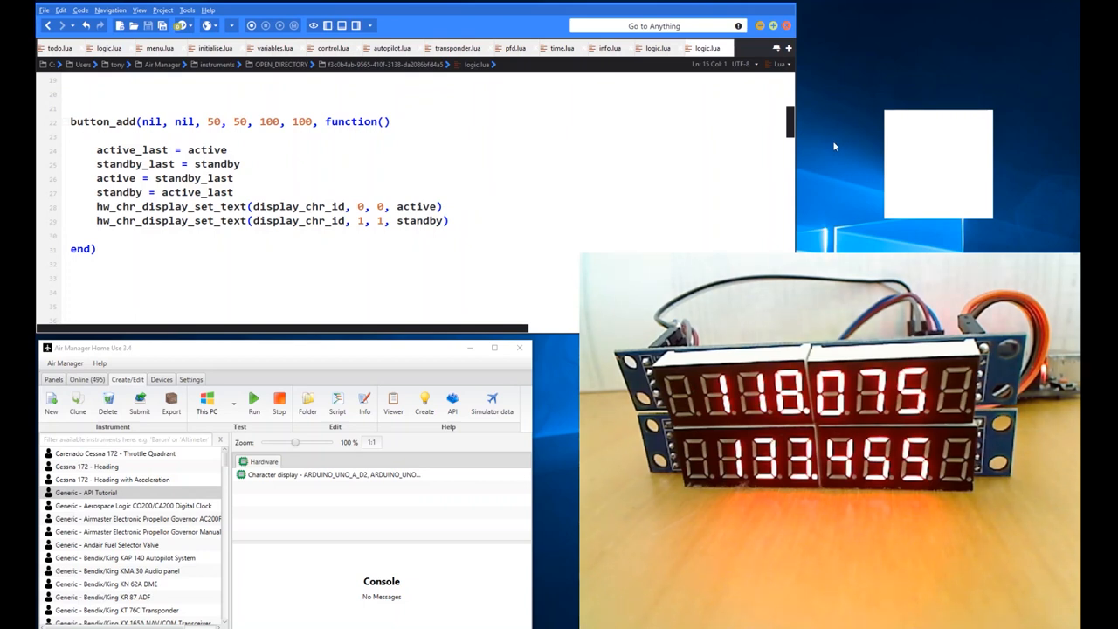
mouse_move(877, 192)
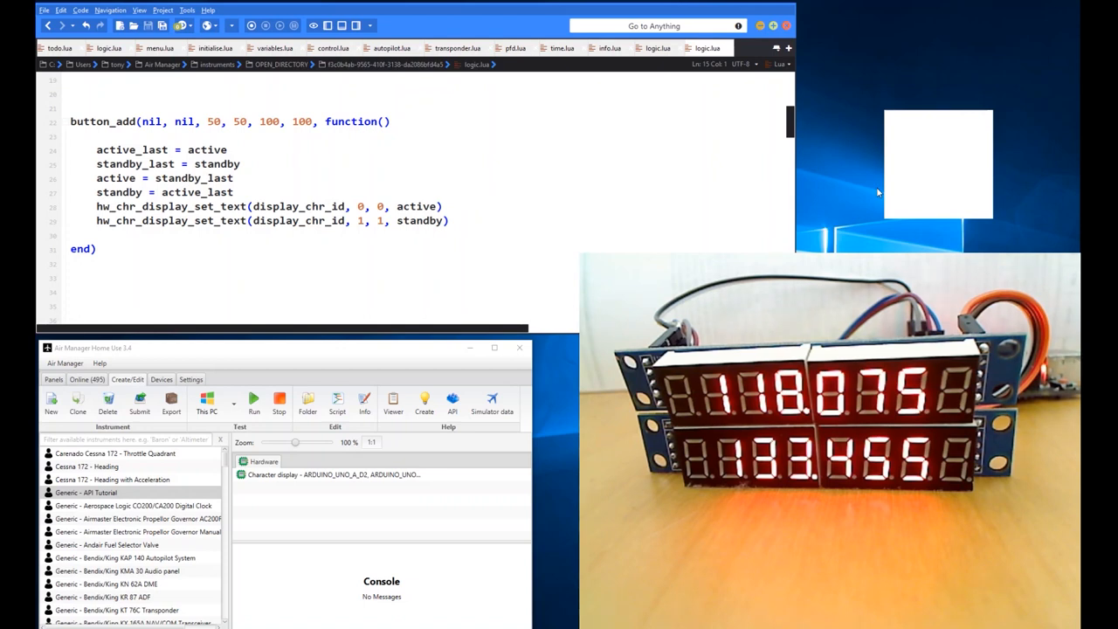
mouse_move(873, 199)
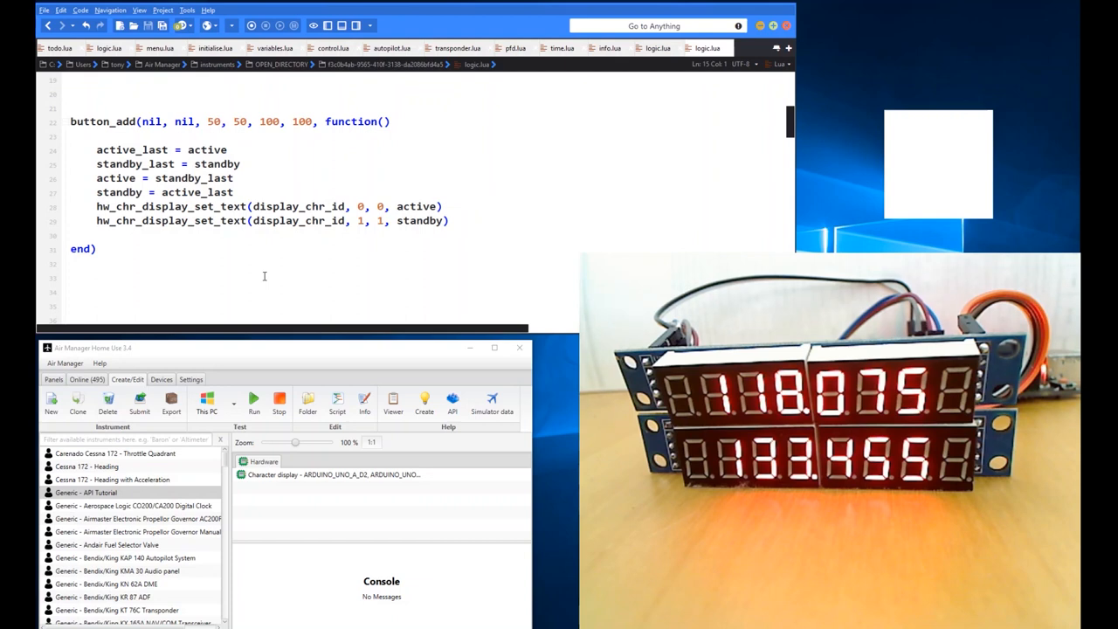
mouse_move(446, 192)
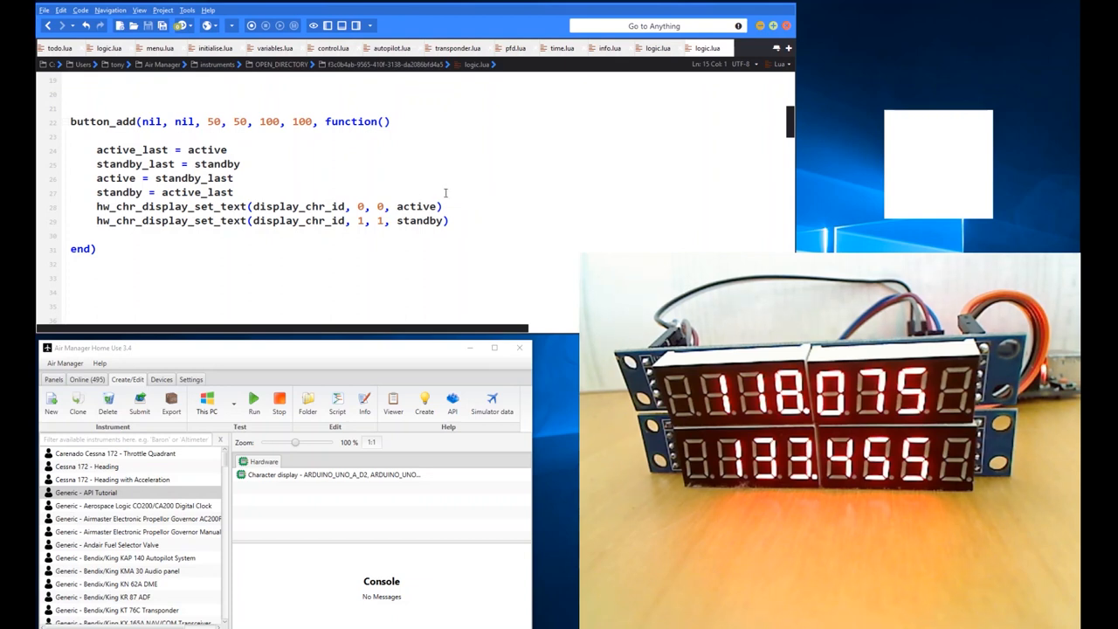